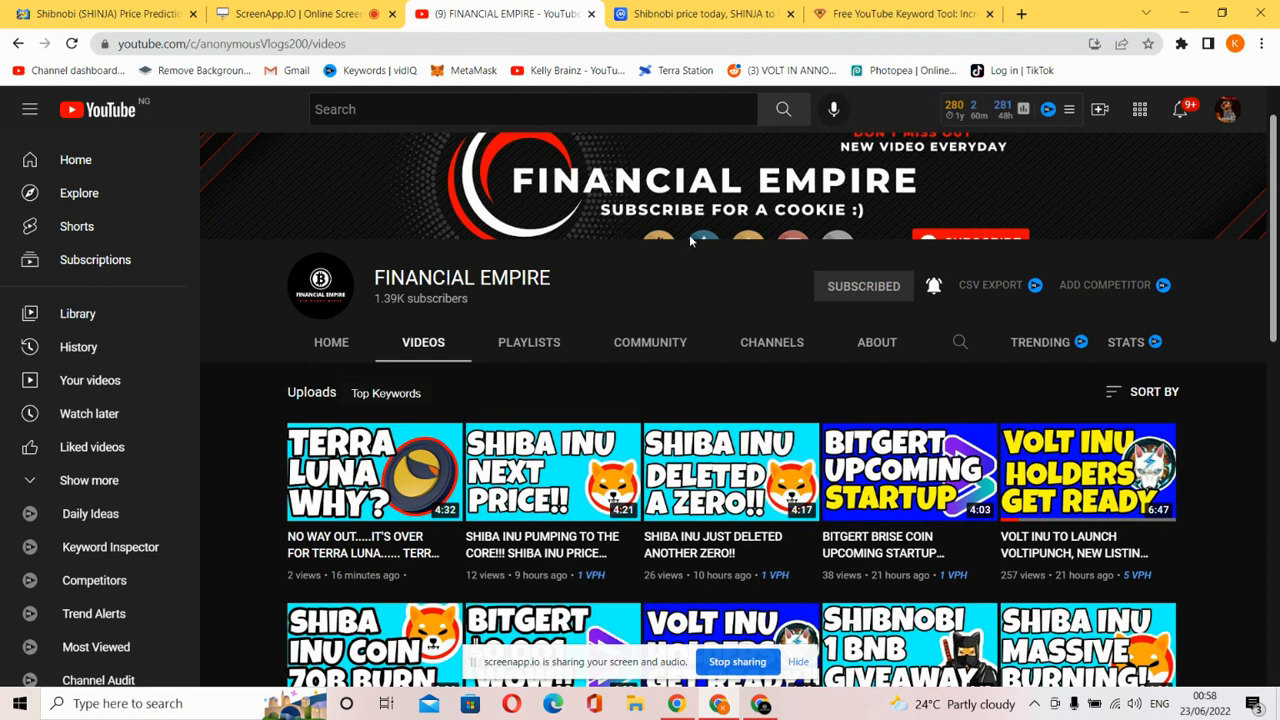
{"action": "mouse_move", "coordinate": [645, 243]}
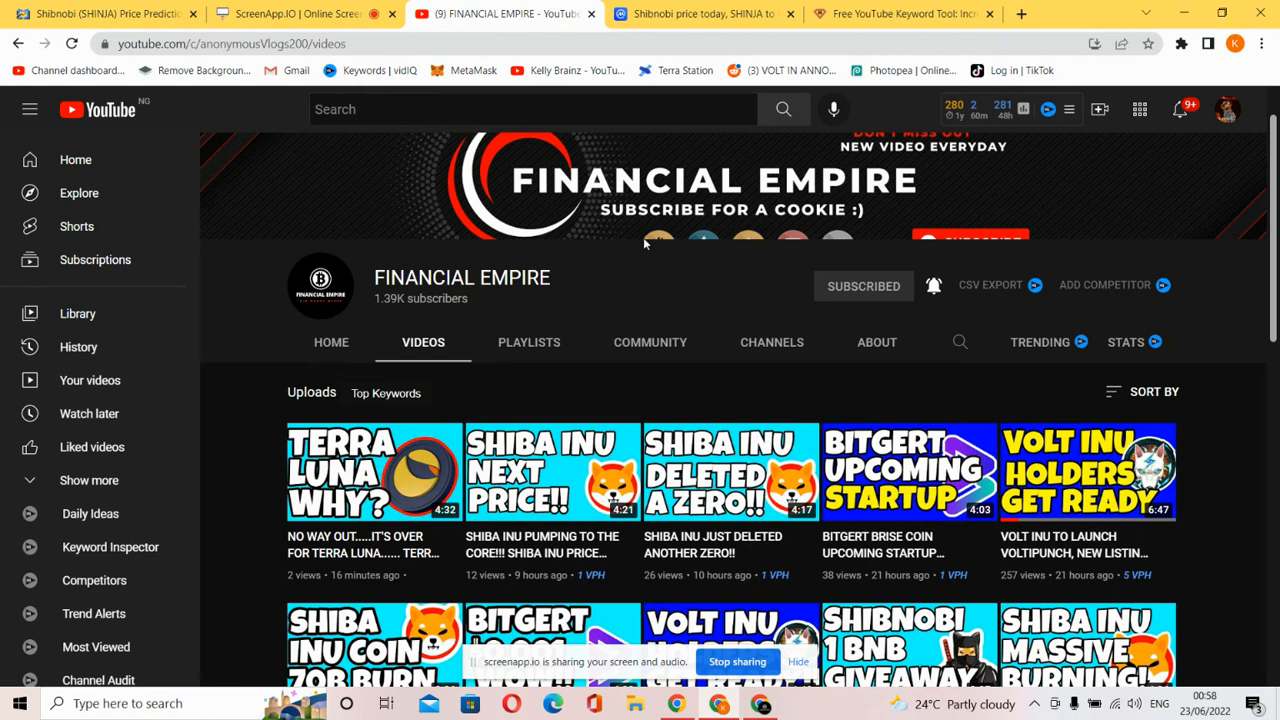
- Return to the CoinCodex Shibnobi tab and scroll down to the SHINJA price prediction chart
{"action": "left_click", "coordinate": [100, 13]}
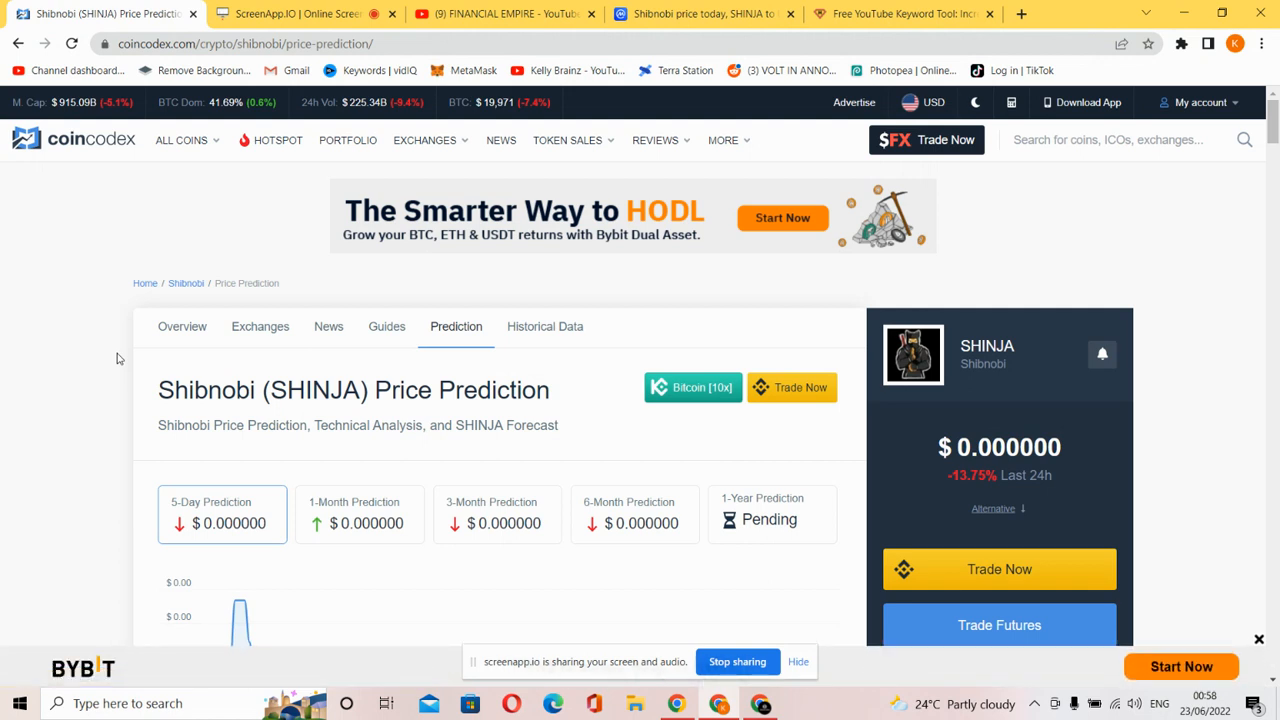
{"action": "scroll", "scroll_direction": "down", "scroll_amount": 3}
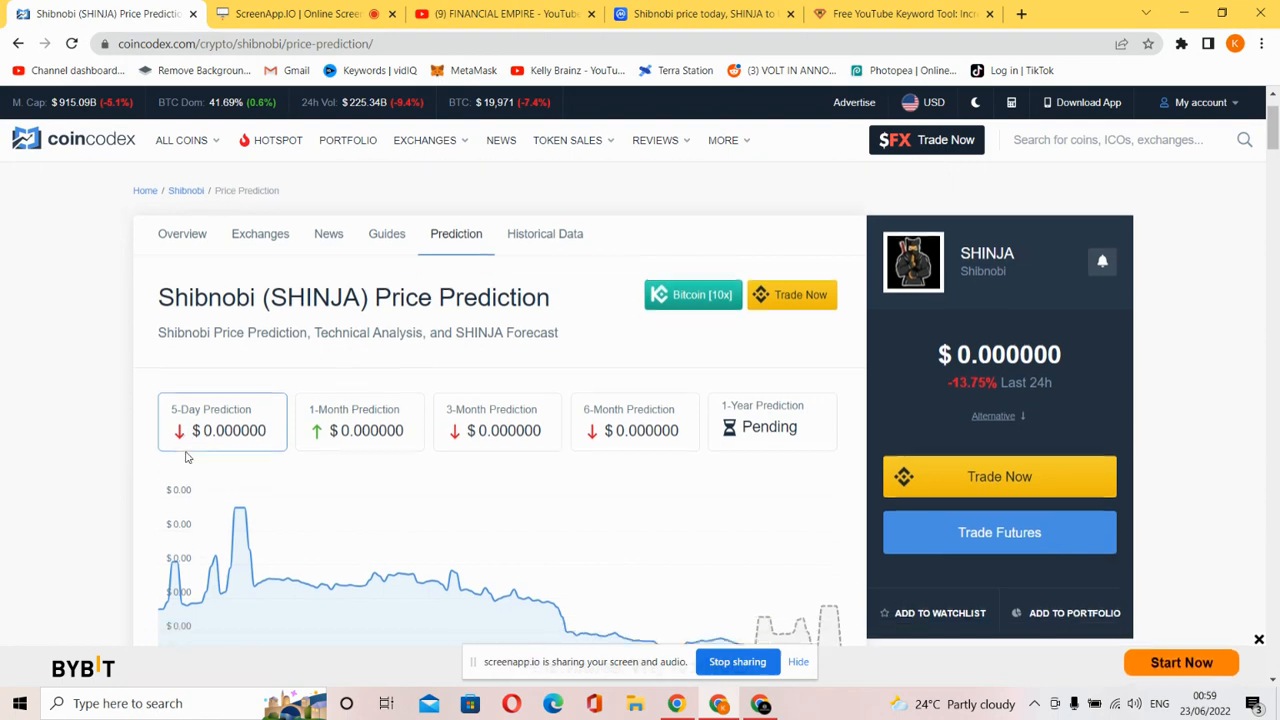
{"action": "scroll", "scroll_direction": "down", "scroll_amount": 3}
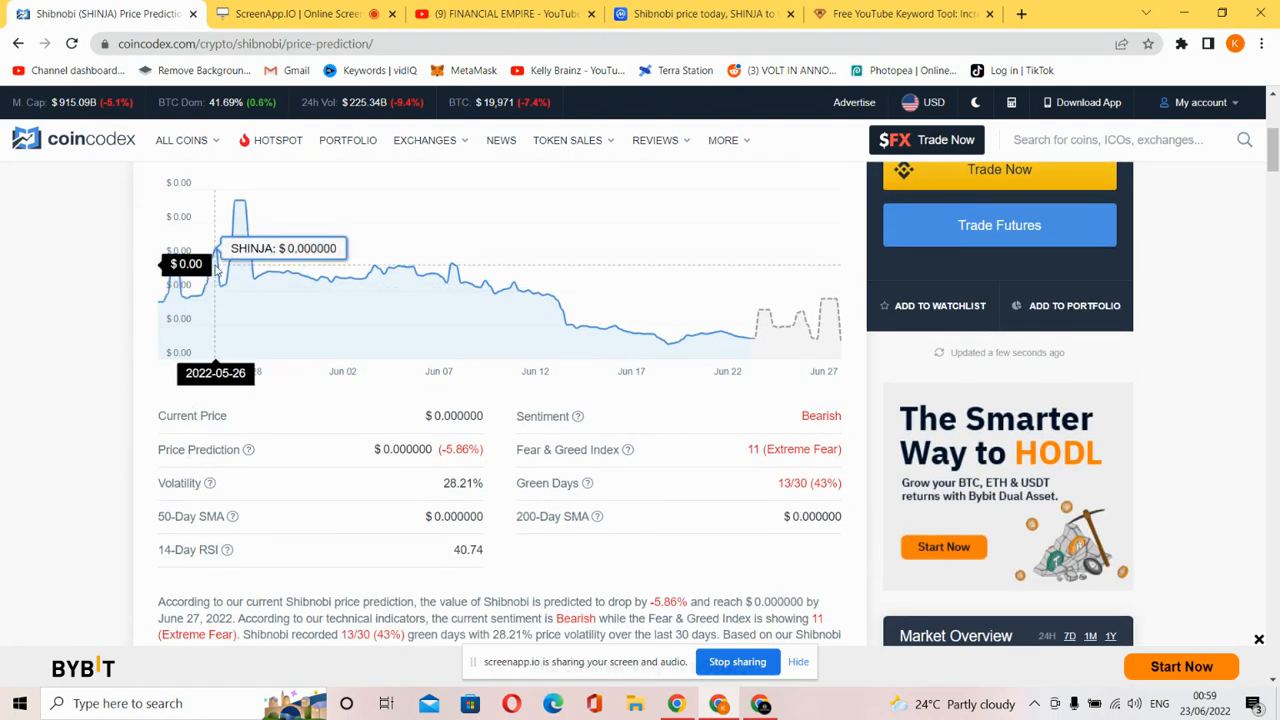
{"action": "scroll", "scroll_direction": "down", "scroll_amount": 3}
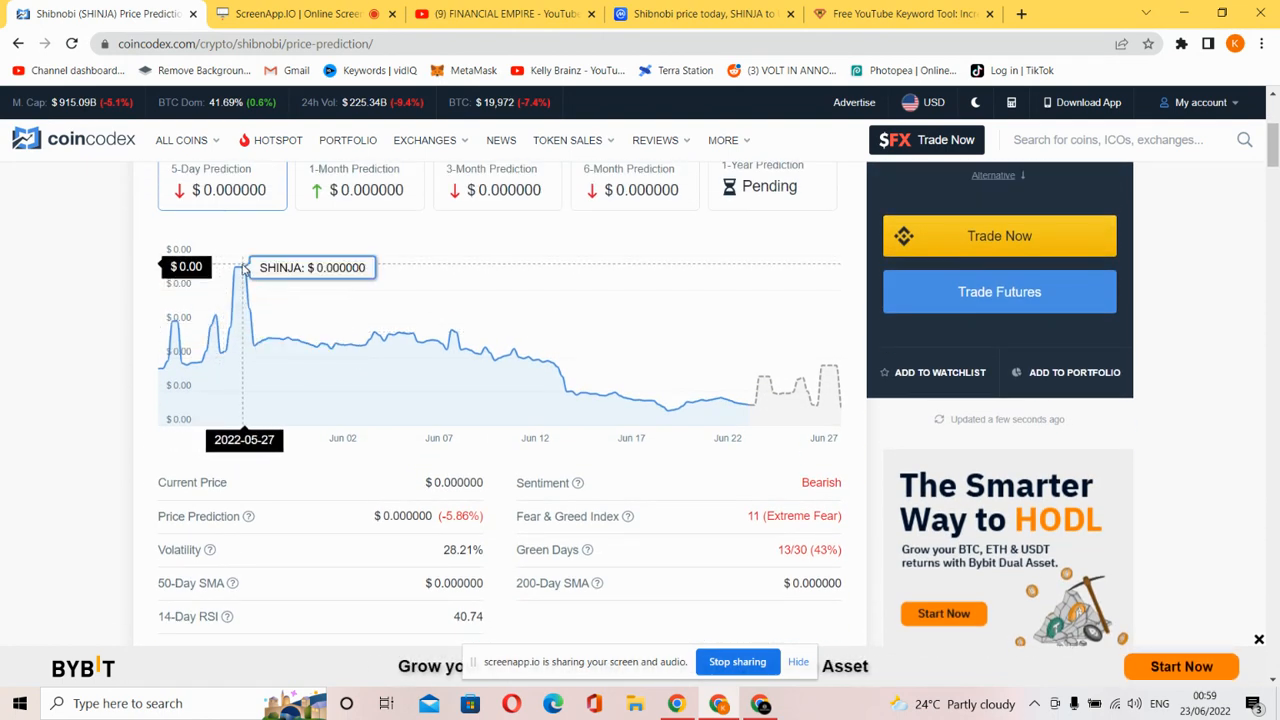
{"action": "mouse_move", "coordinate": [698, 331]}
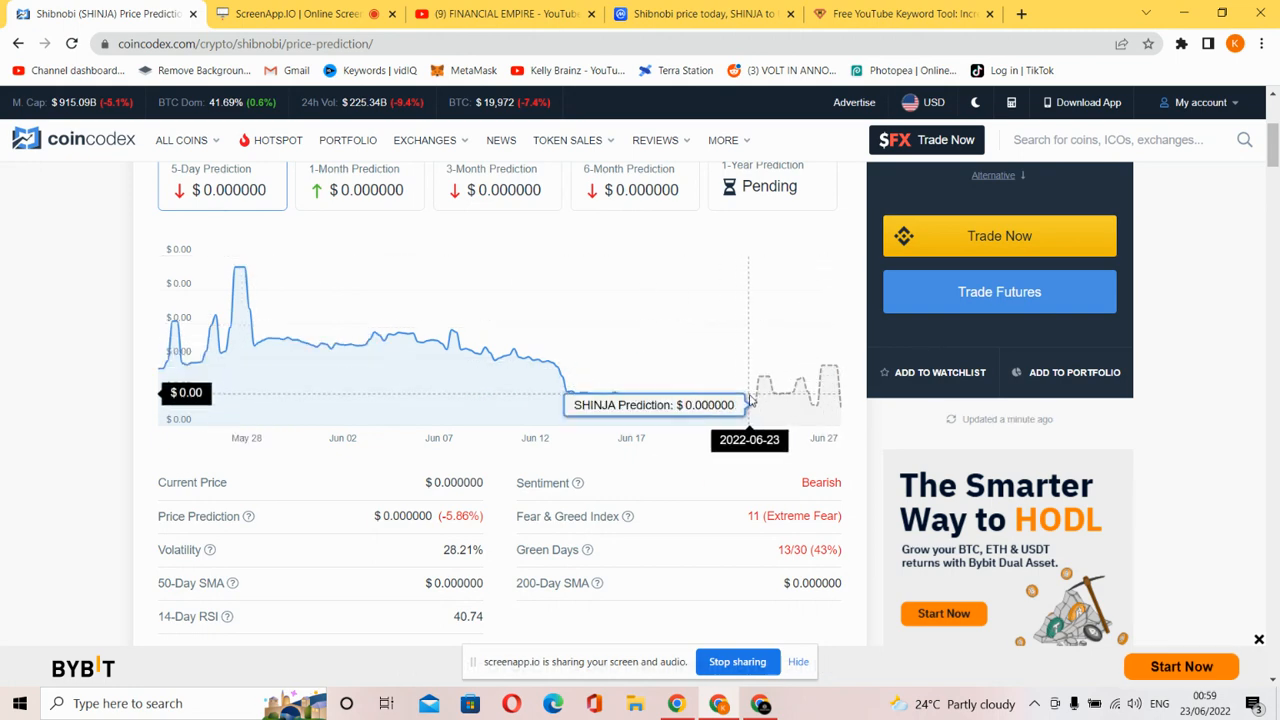
- Switch to CoinMarketCap's Shibnobi page and scroll to its one-day Shibnobi to USD chart
{"action": "left_click", "coordinate": [900, 14]}
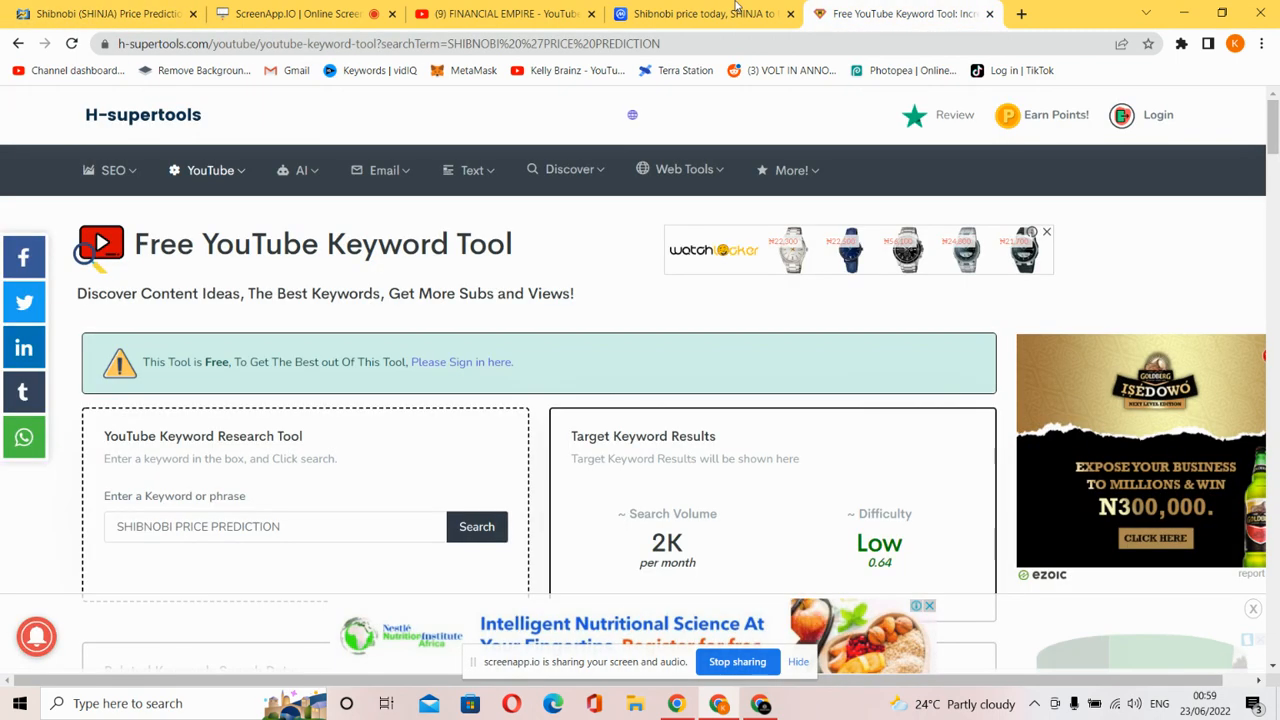
{"action": "left_click", "coordinate": [700, 14]}
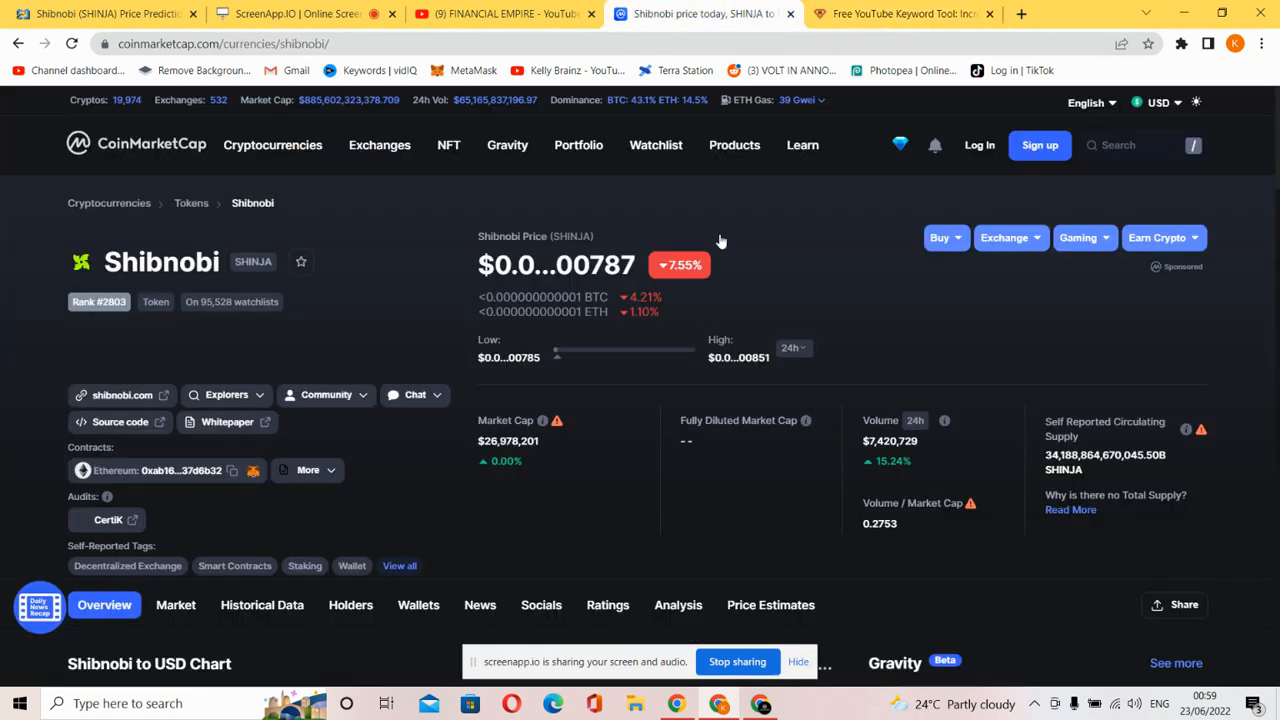
{"action": "mouse_move", "coordinate": [607, 285]}
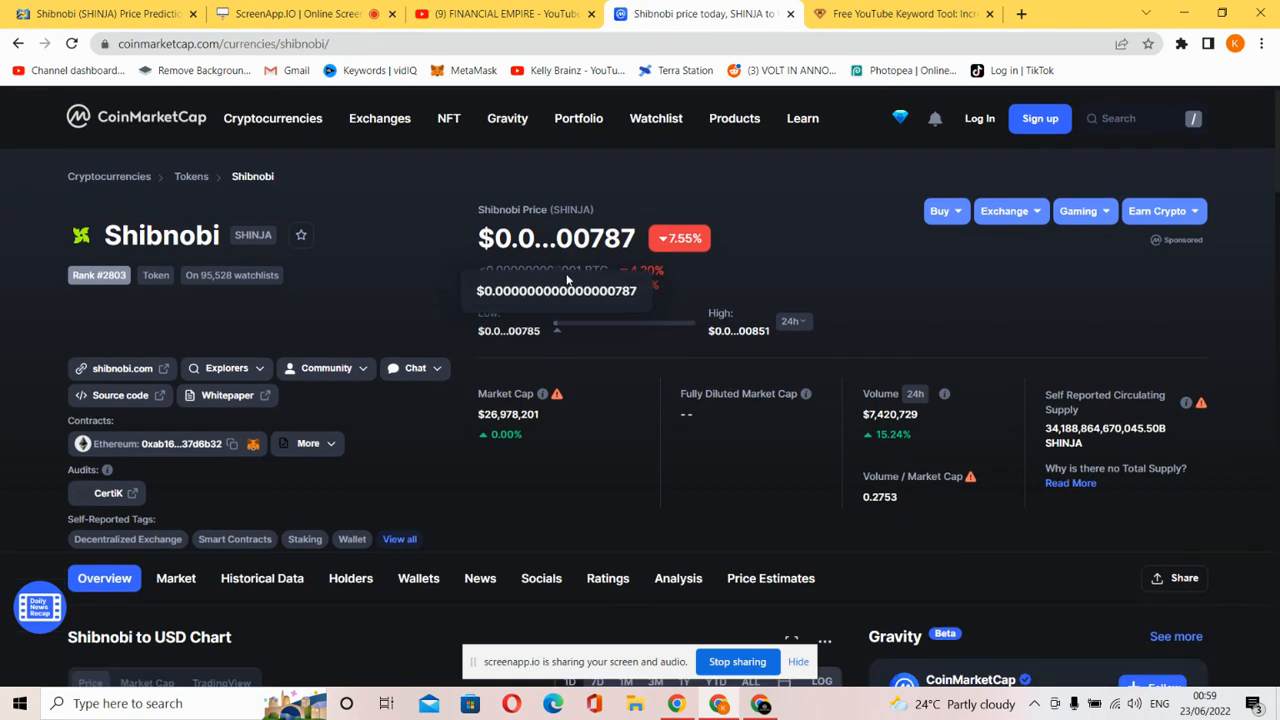
{"action": "scroll", "scroll_direction": "down", "scroll_amount": 3}
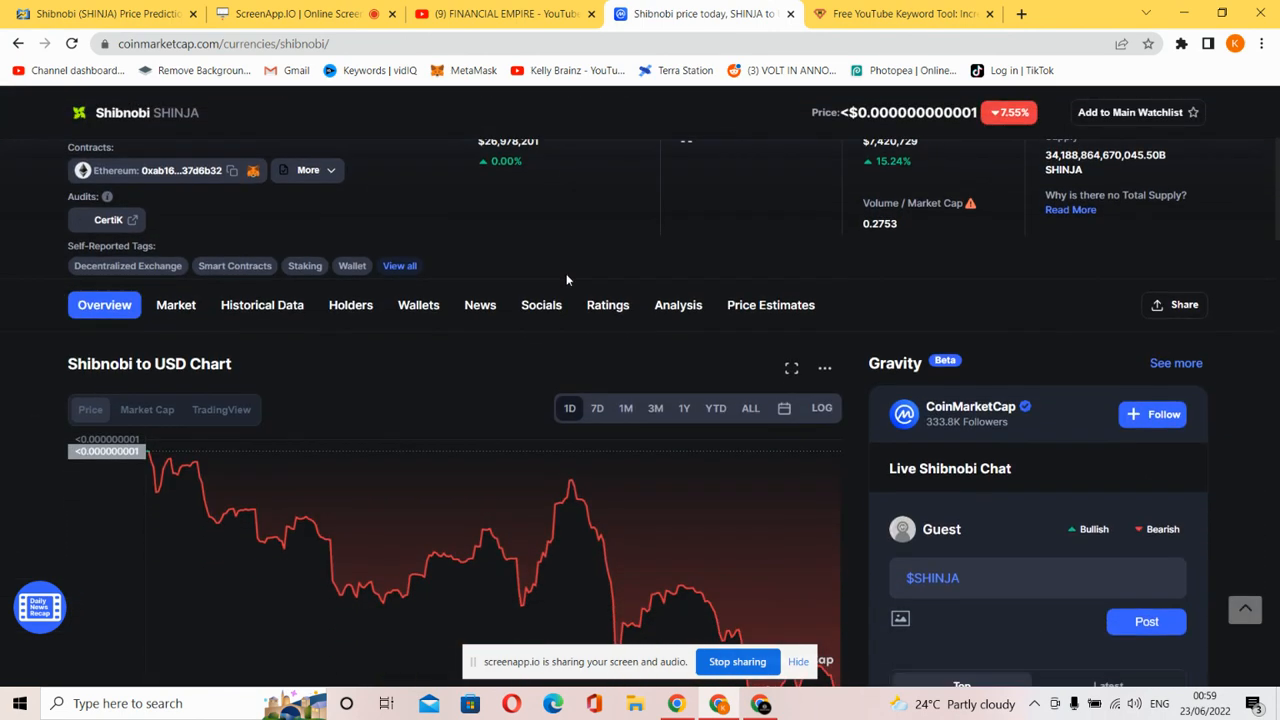
{"action": "scroll", "scroll_direction": "down", "scroll_amount": 3}
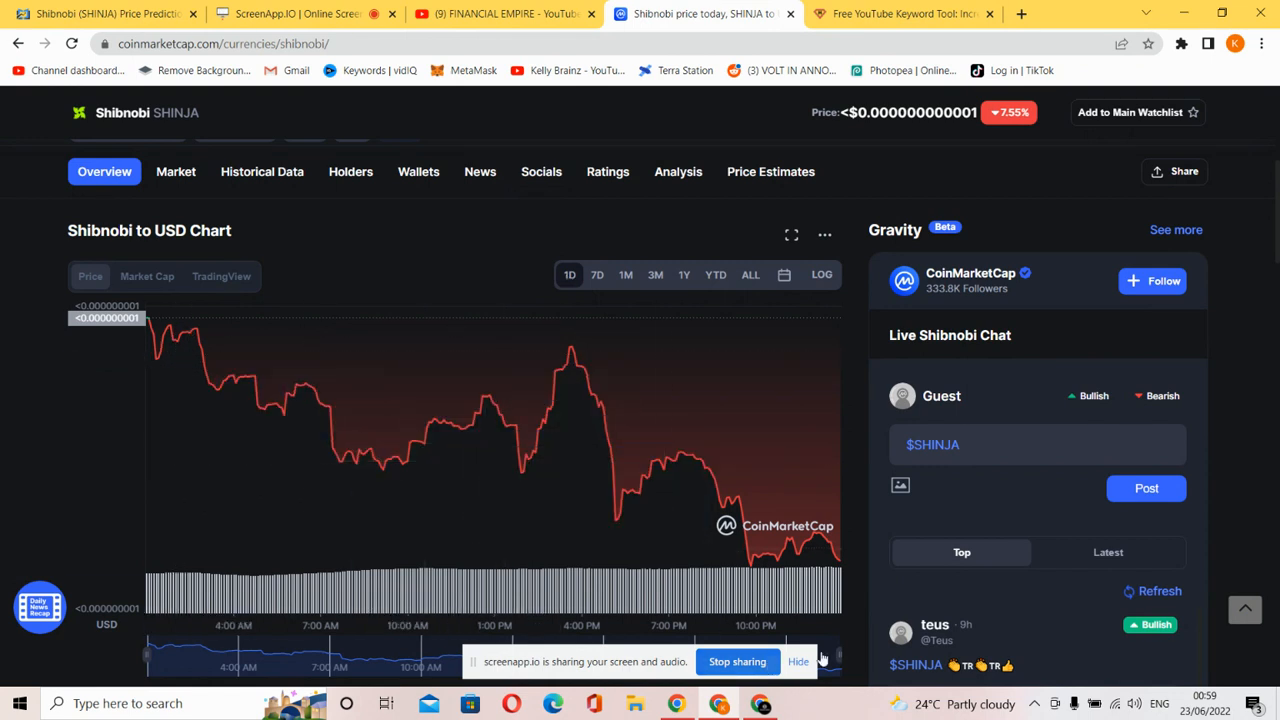
{"action": "mouse_move", "coordinate": [613, 418]}
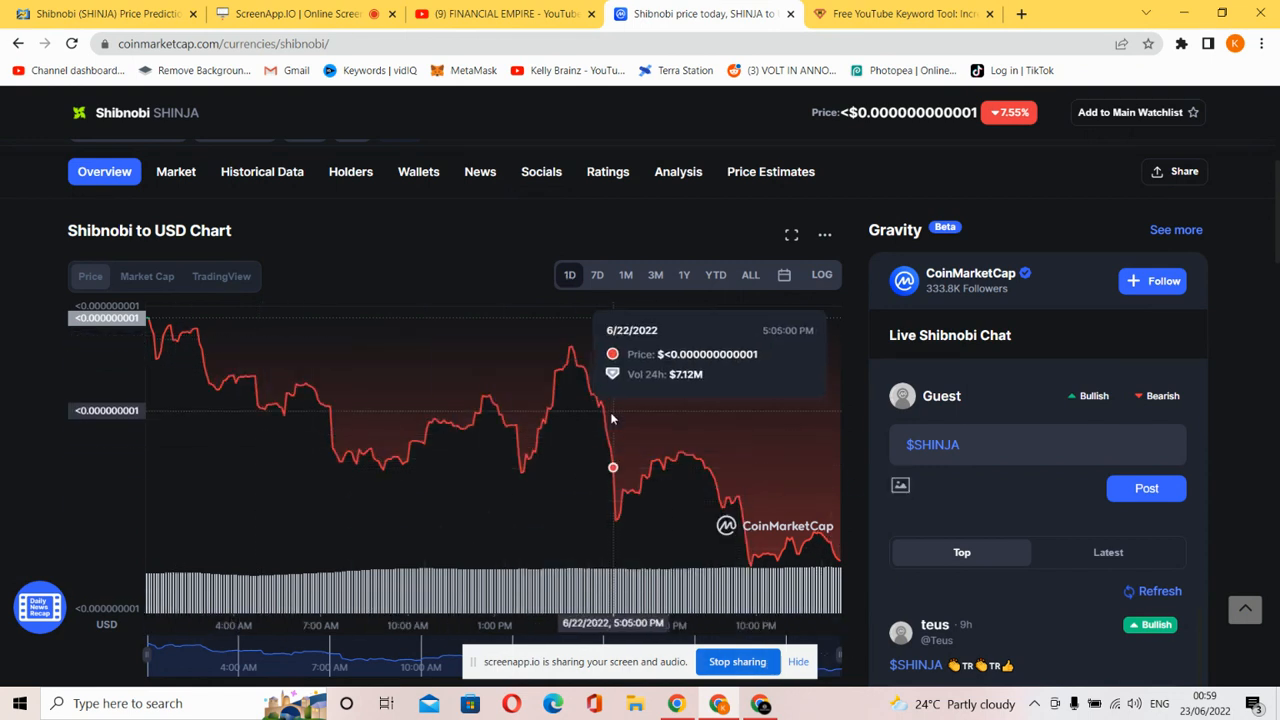
{"action": "mouse_move", "coordinate": [266, 388]}
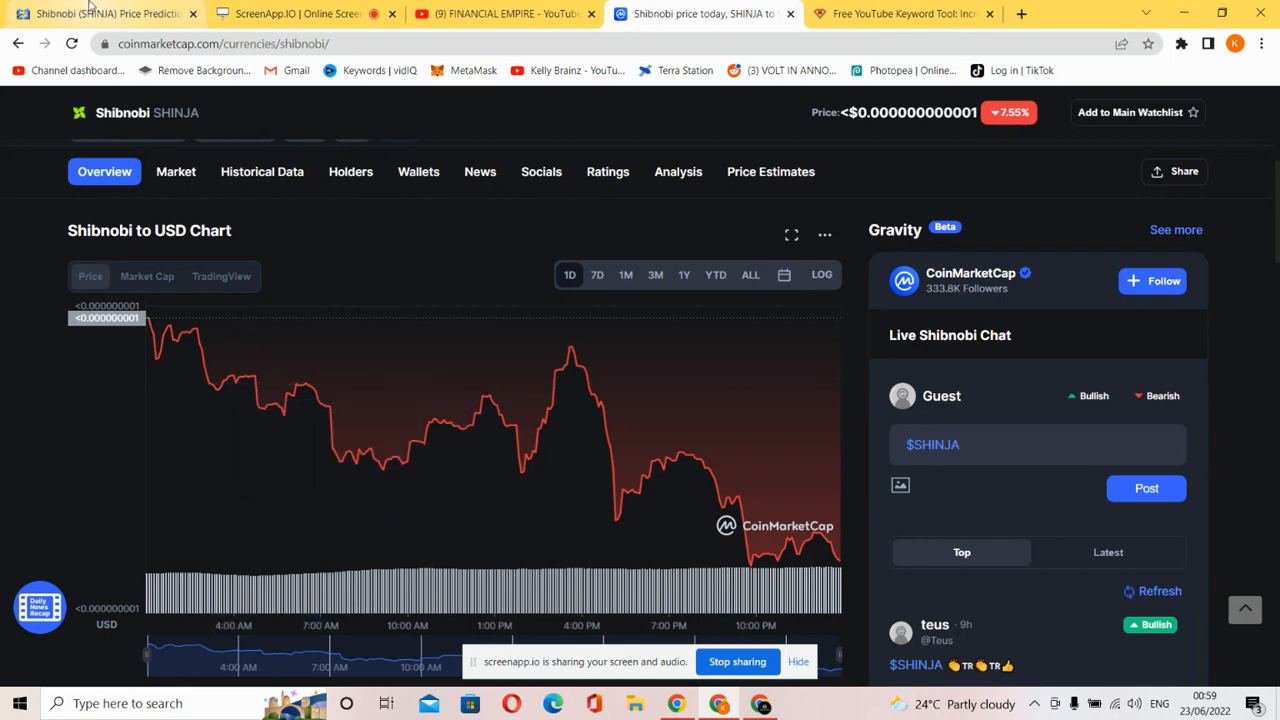
- Scroll the CoinCodex prediction page to the -5.86% forecast, bearish sentiment and extreme fear summary
{"action": "left_click", "coordinate": [100, 13]}
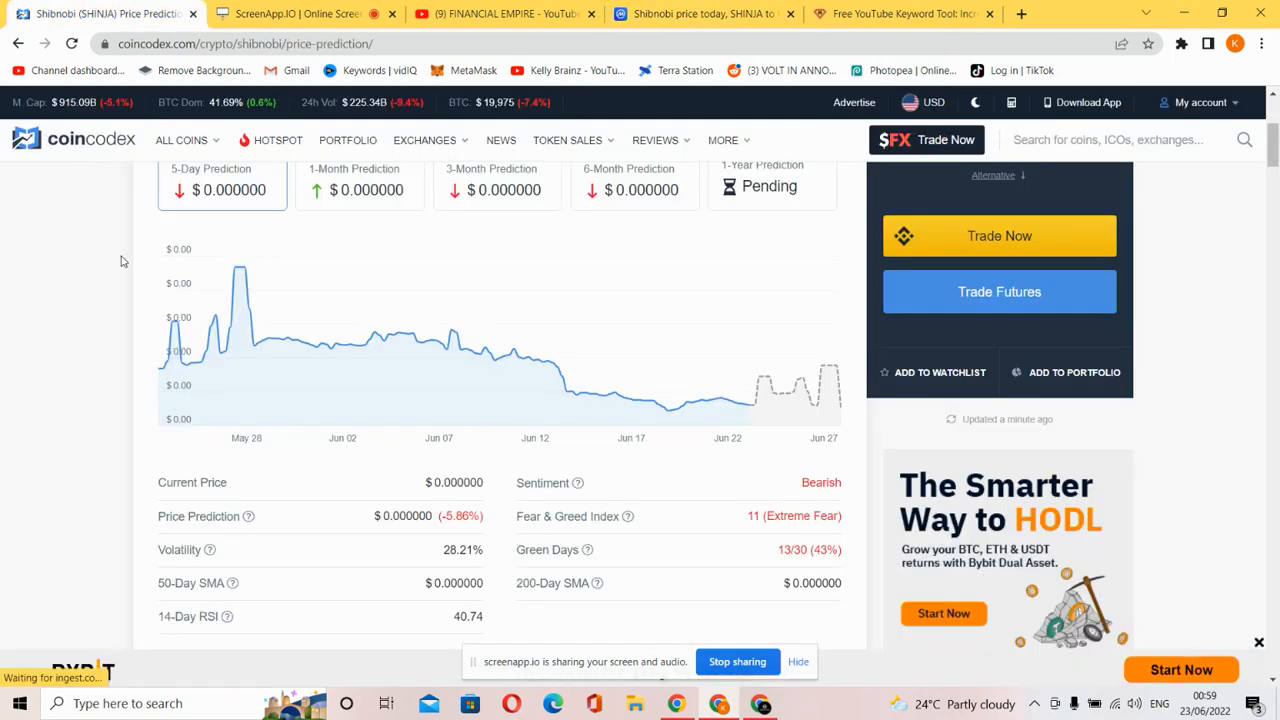
{"action": "scroll", "scroll_direction": "down", "scroll_amount": 3}
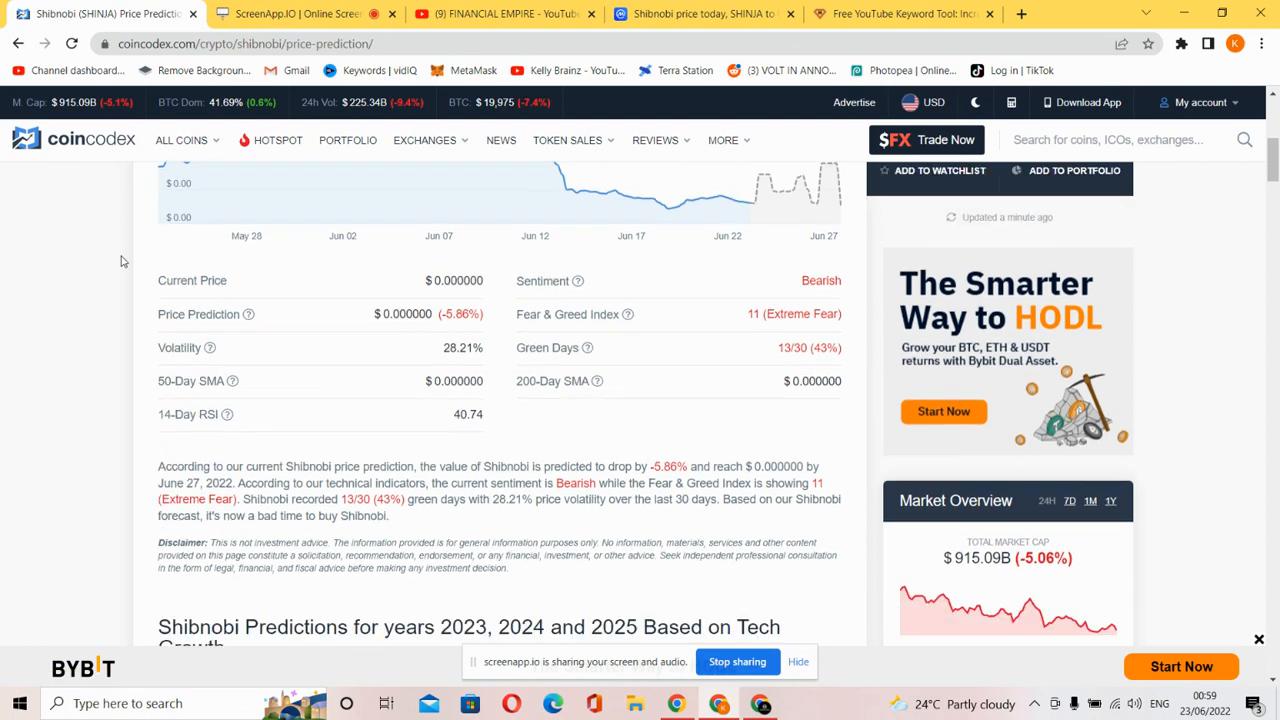
{"action": "scroll", "scroll_direction": "down", "scroll_amount": 3}
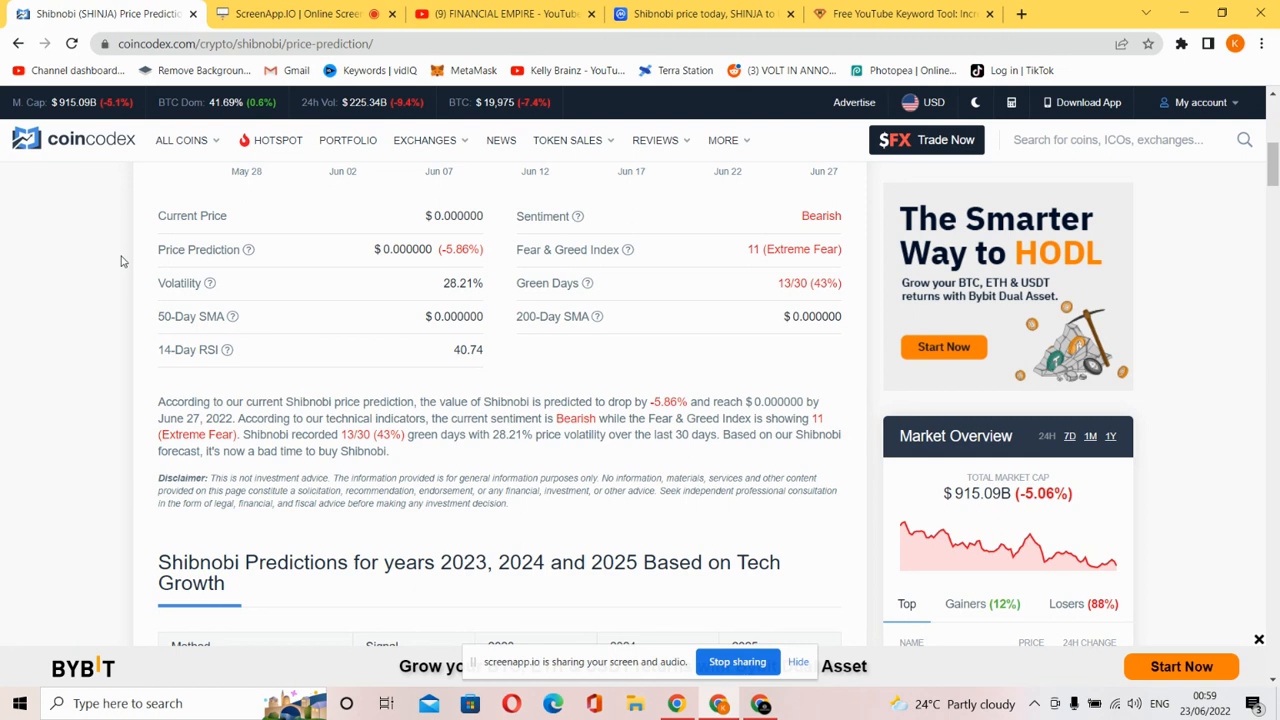
{"action": "mouse_move", "coordinate": [365, 415]}
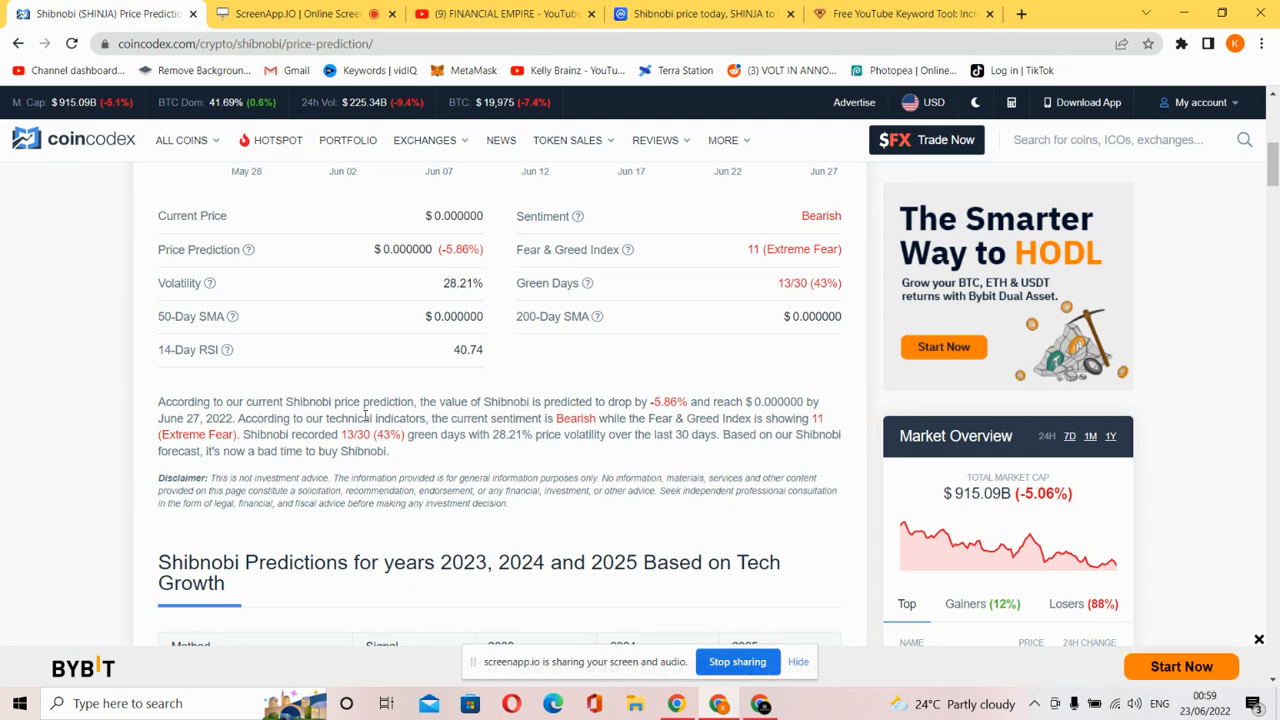
{"action": "mouse_move", "coordinate": [519, 402]}
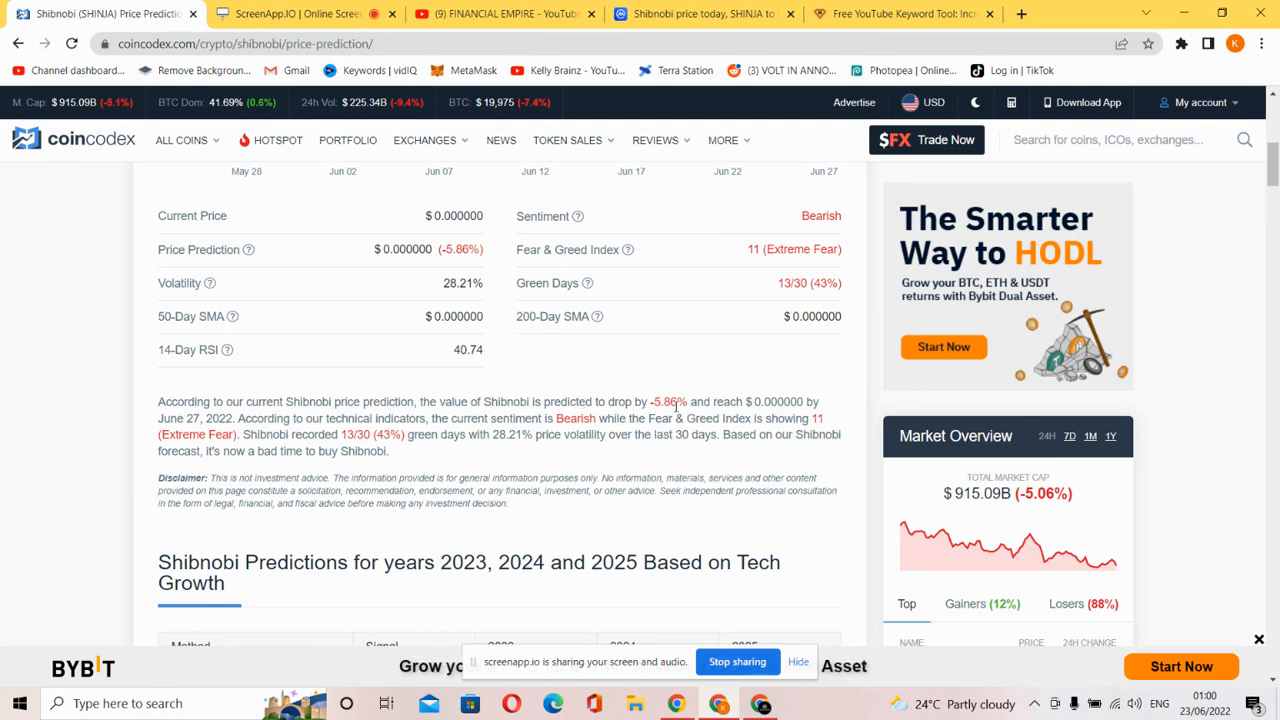
{"action": "mouse_move", "coordinate": [680, 415]}
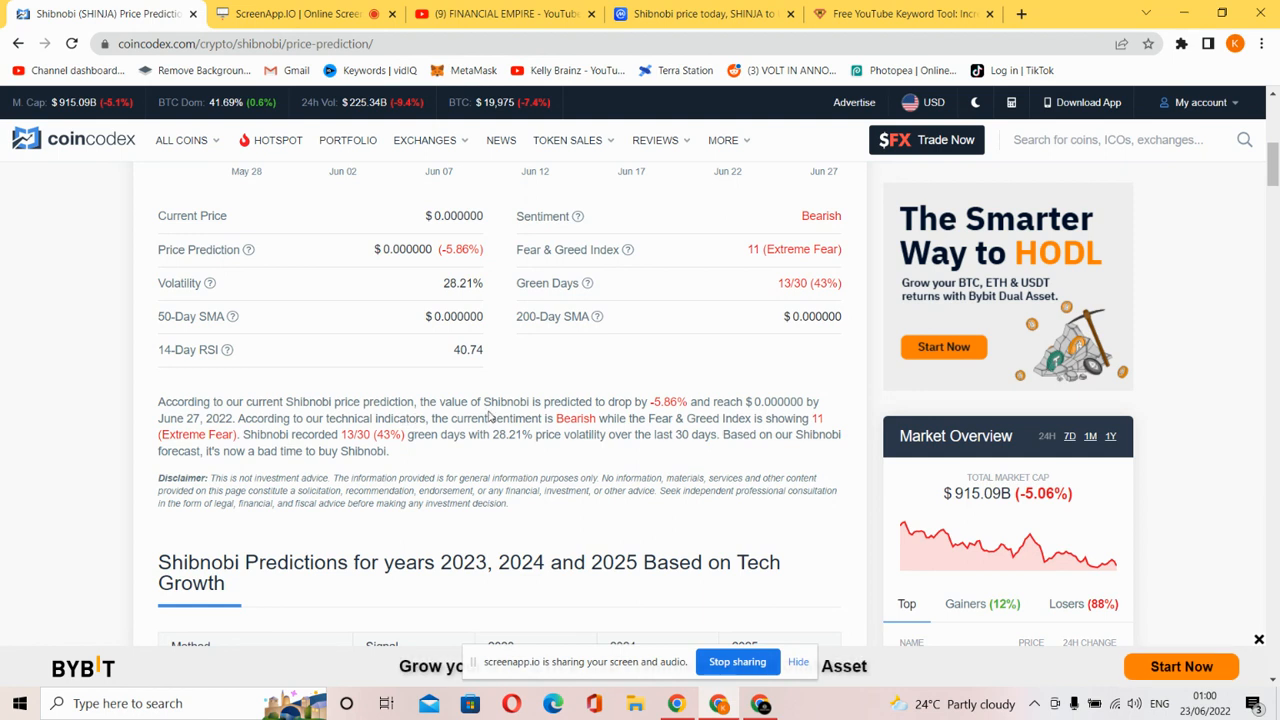
{"action": "mouse_move", "coordinate": [548, 432]}
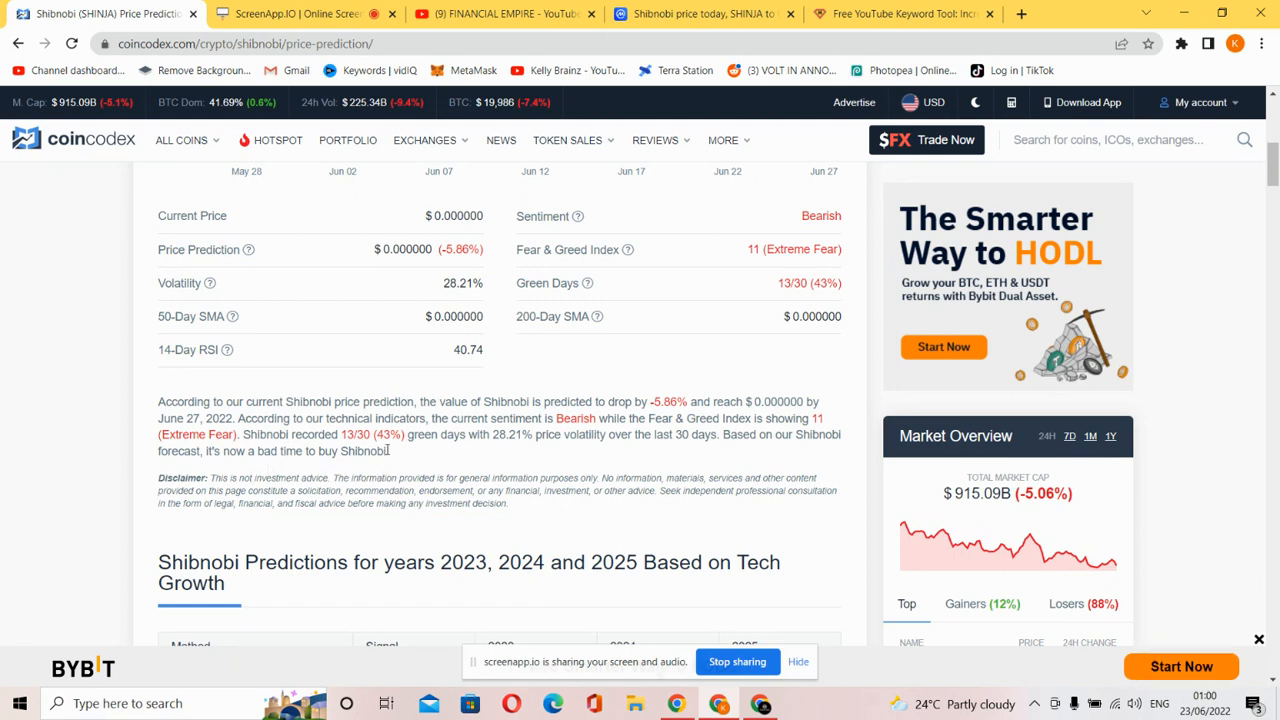
{"action": "mouse_move", "coordinate": [457, 464]}
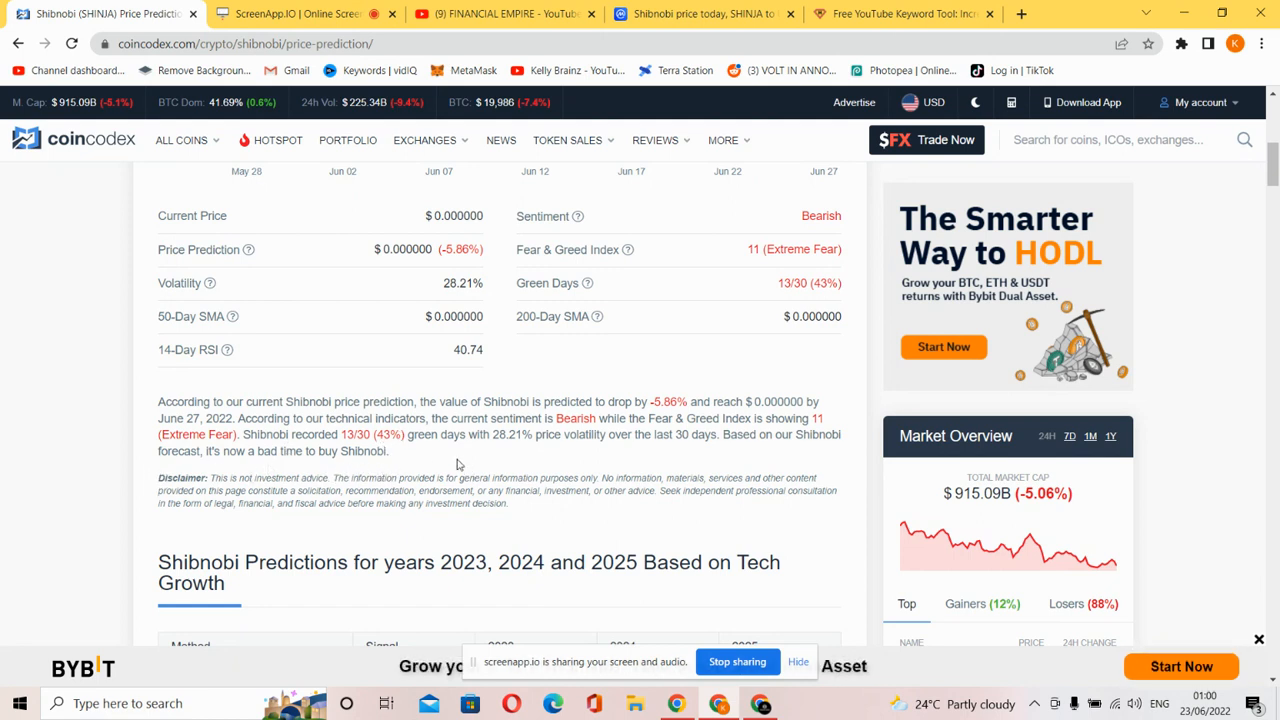
{"action": "mouse_move", "coordinate": [485, 472]}
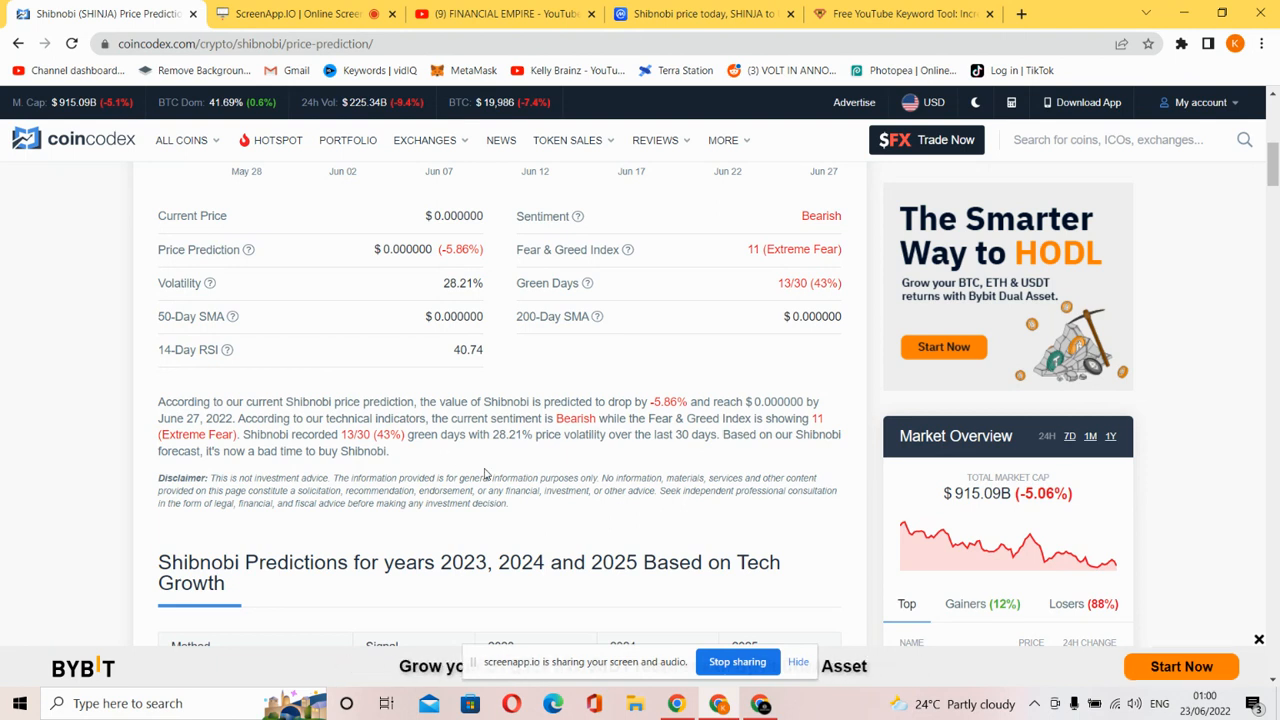
{"action": "mouse_move", "coordinate": [600, 463]}
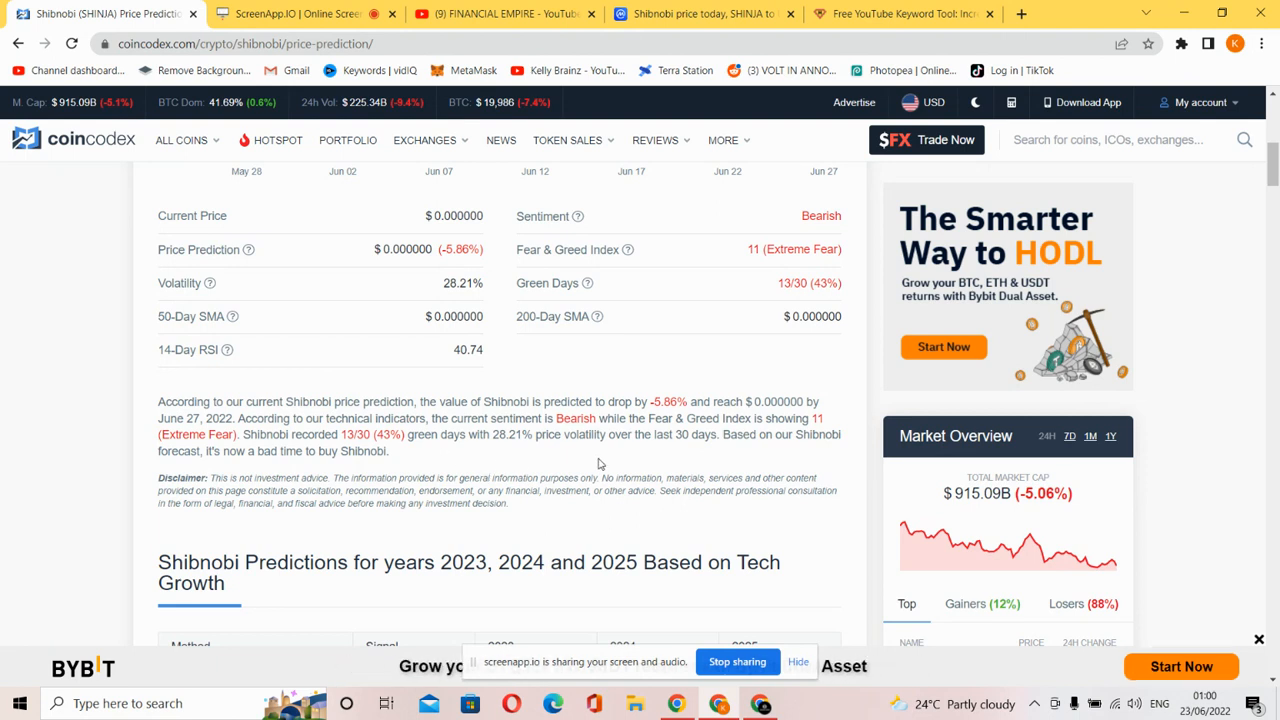
{"action": "mouse_move", "coordinate": [740, 448]}
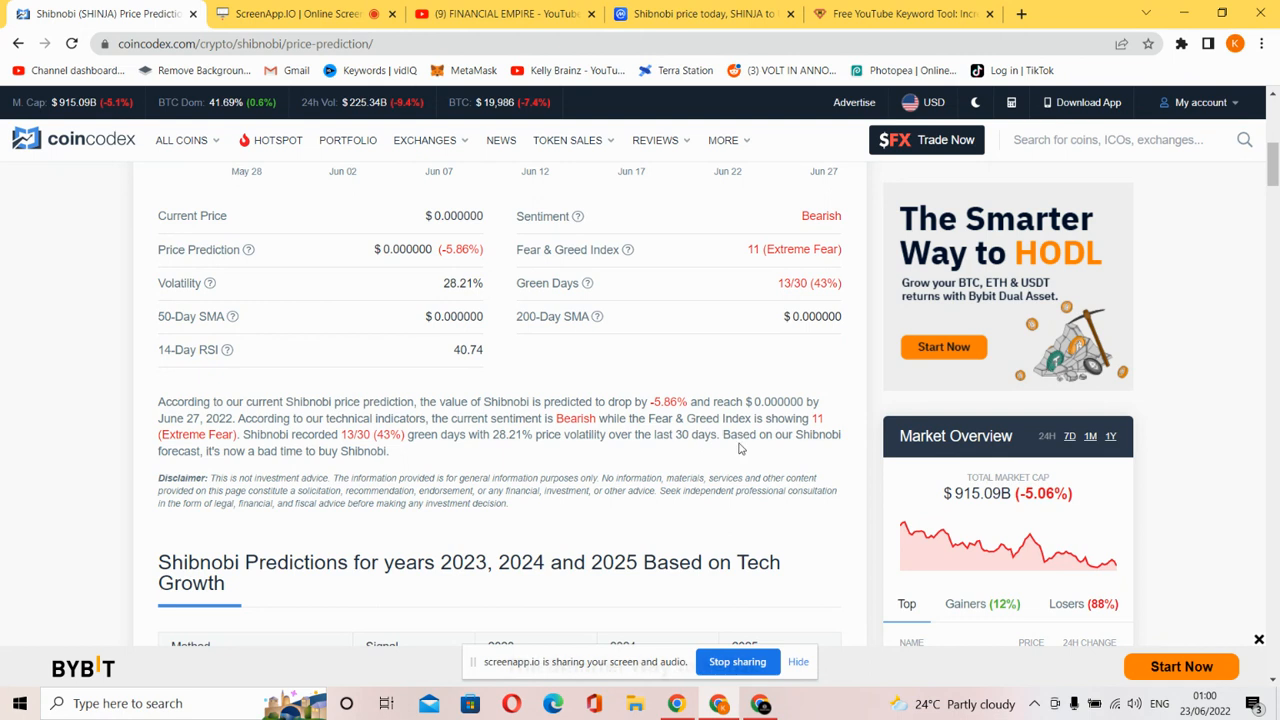
{"action": "mouse_move", "coordinate": [150, 473]}
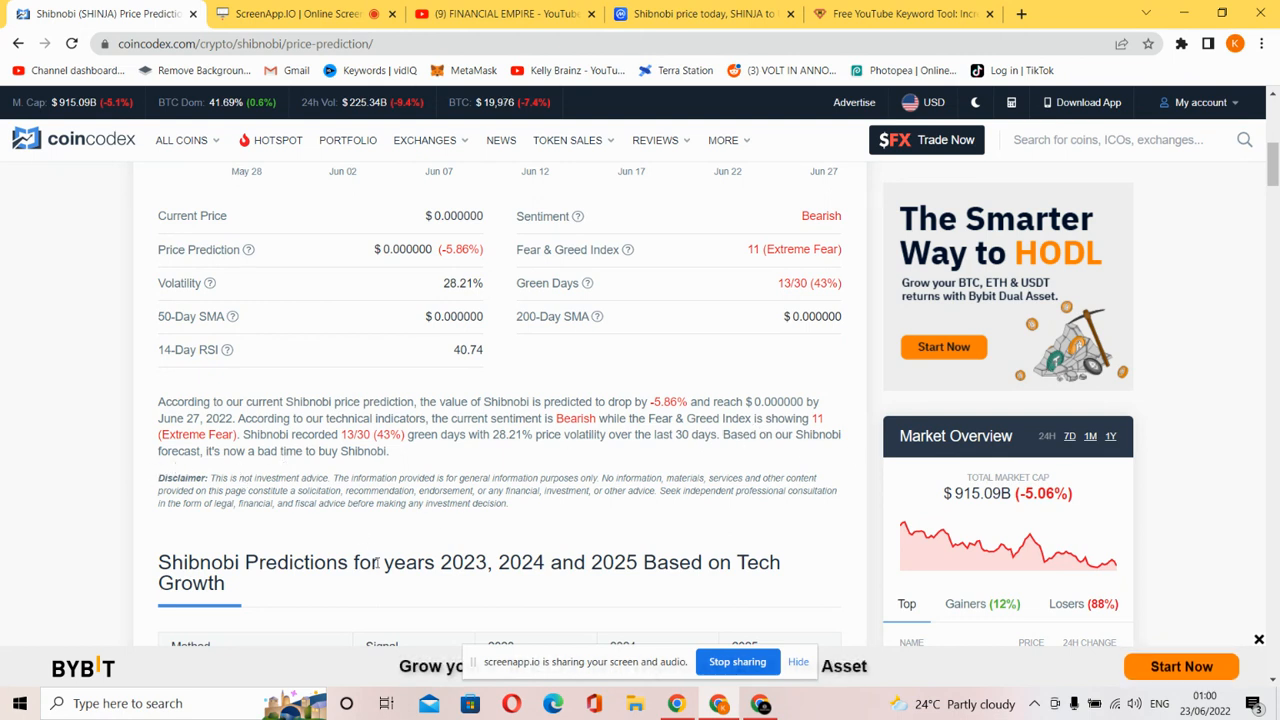
- Scroll down to the 2023–2025 tech-growth predictions table and 85% bearish technical forecast
{"action": "scroll", "scroll_direction": "down", "scroll_amount": 3}
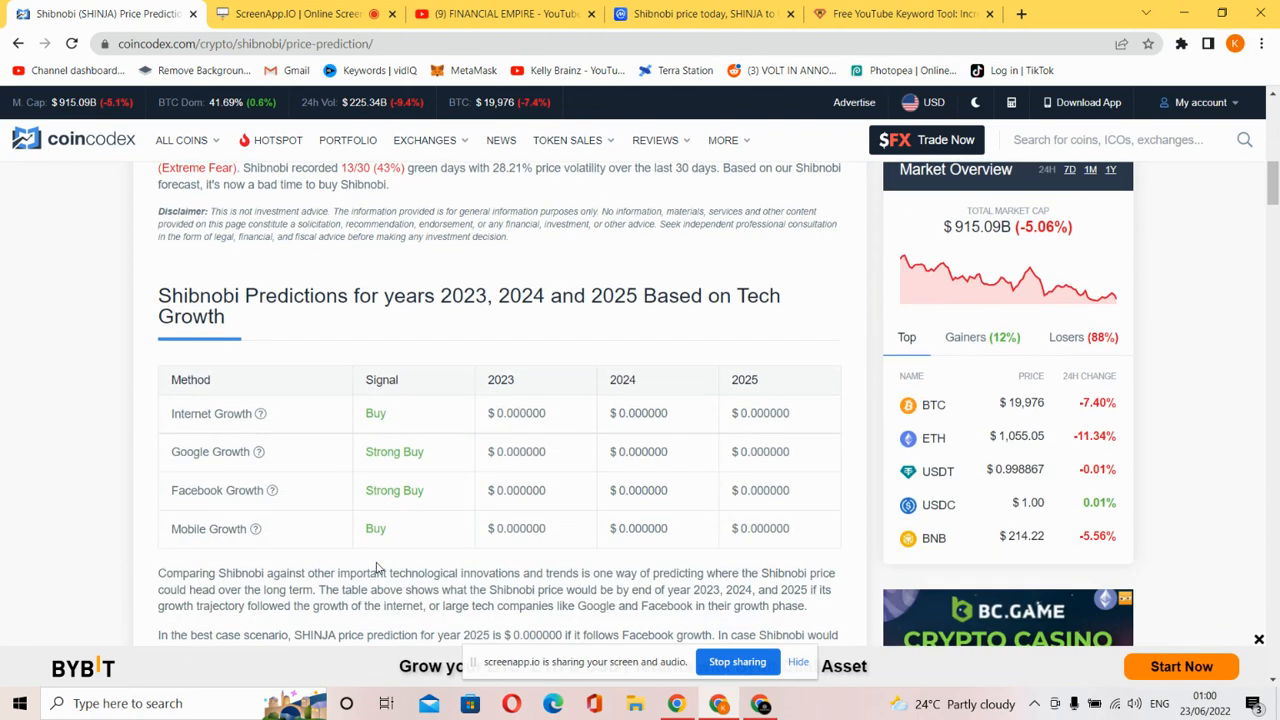
{"action": "scroll", "scroll_direction": "down", "scroll_amount": 3}
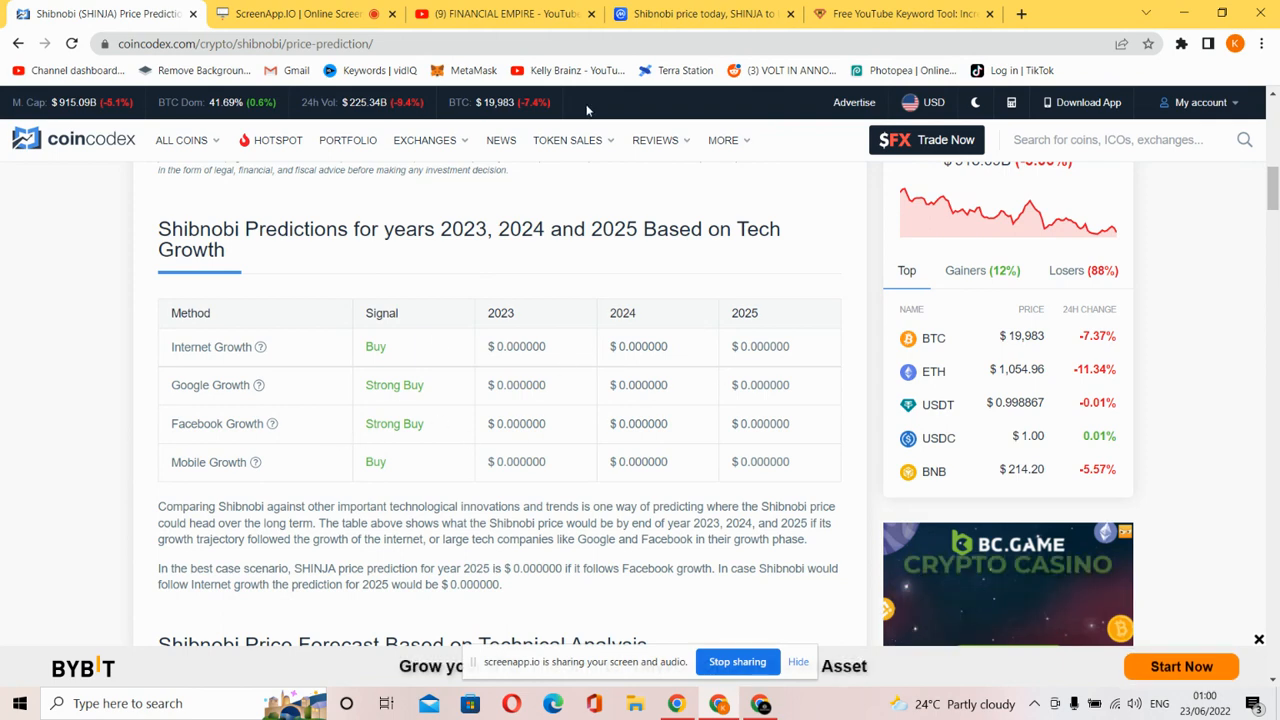
{"action": "scroll", "scroll_direction": "down", "scroll_amount": 3}
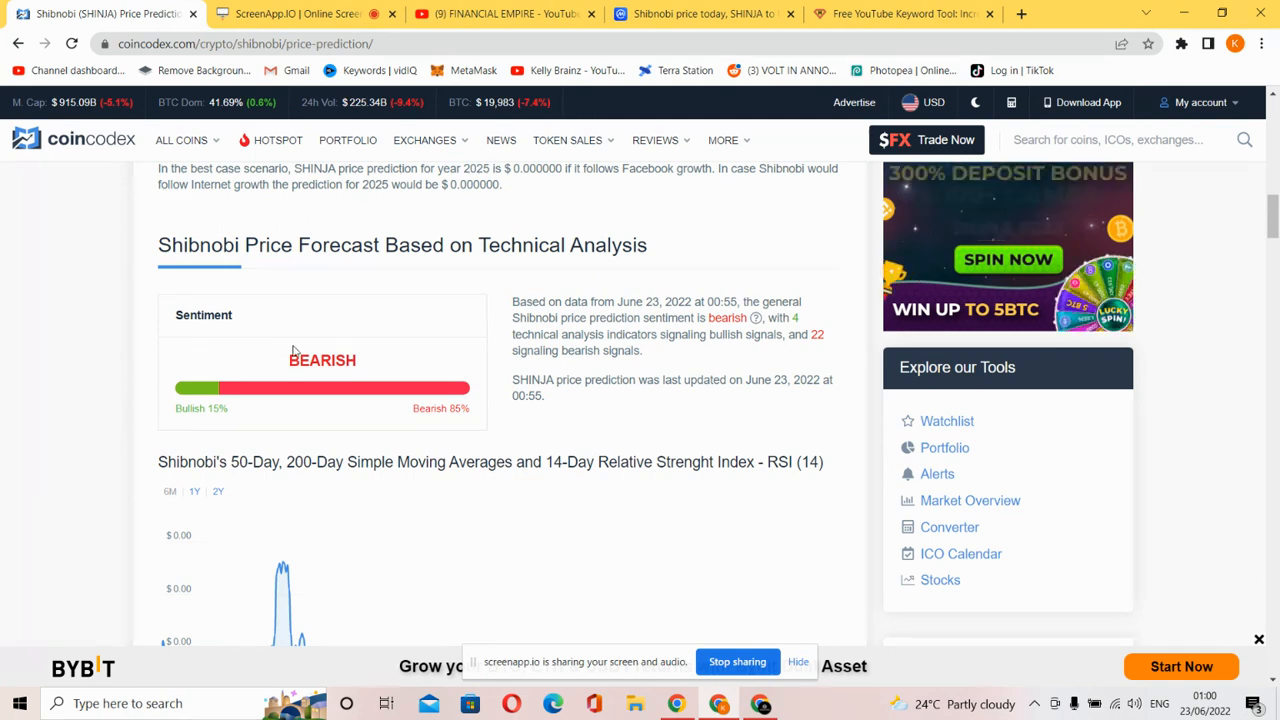
- Scroll through the SMA/RSI chart to its analysis: SELL signal for 26 days, RSI 40.74
{"action": "scroll", "scroll_direction": "down", "scroll_amount": 3}
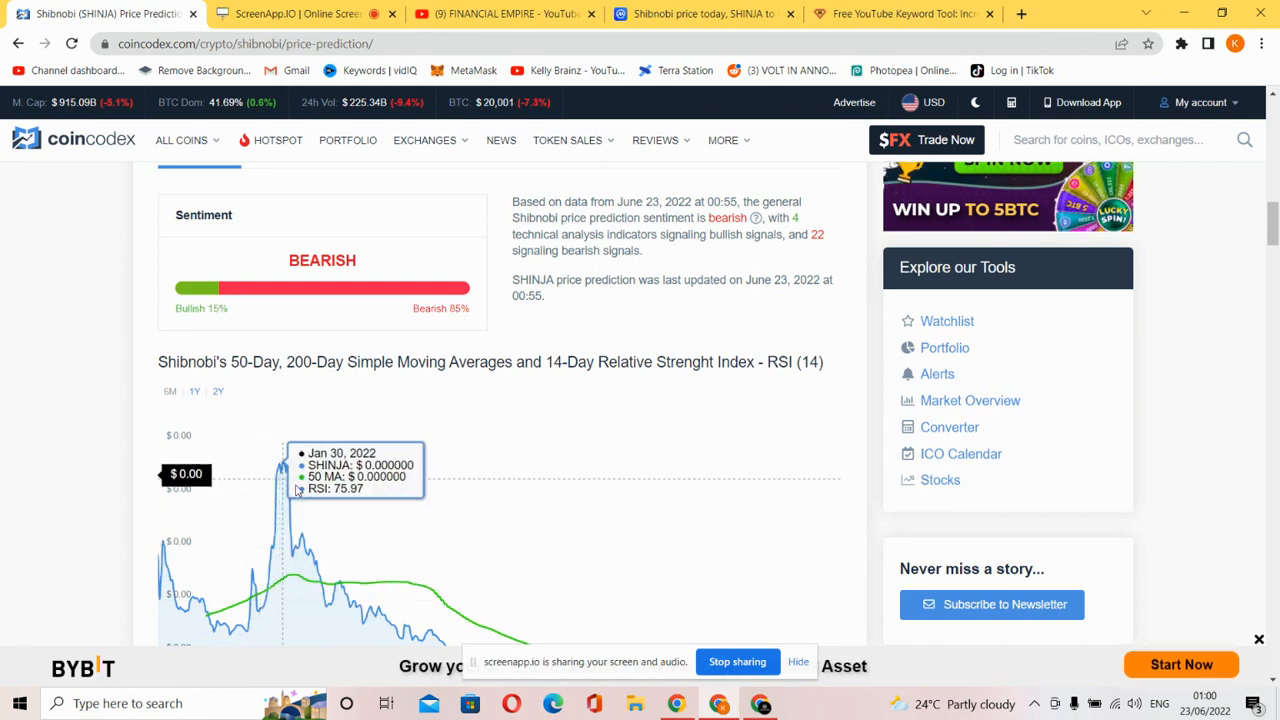
{"action": "scroll", "scroll_direction": "down", "scroll_amount": 3}
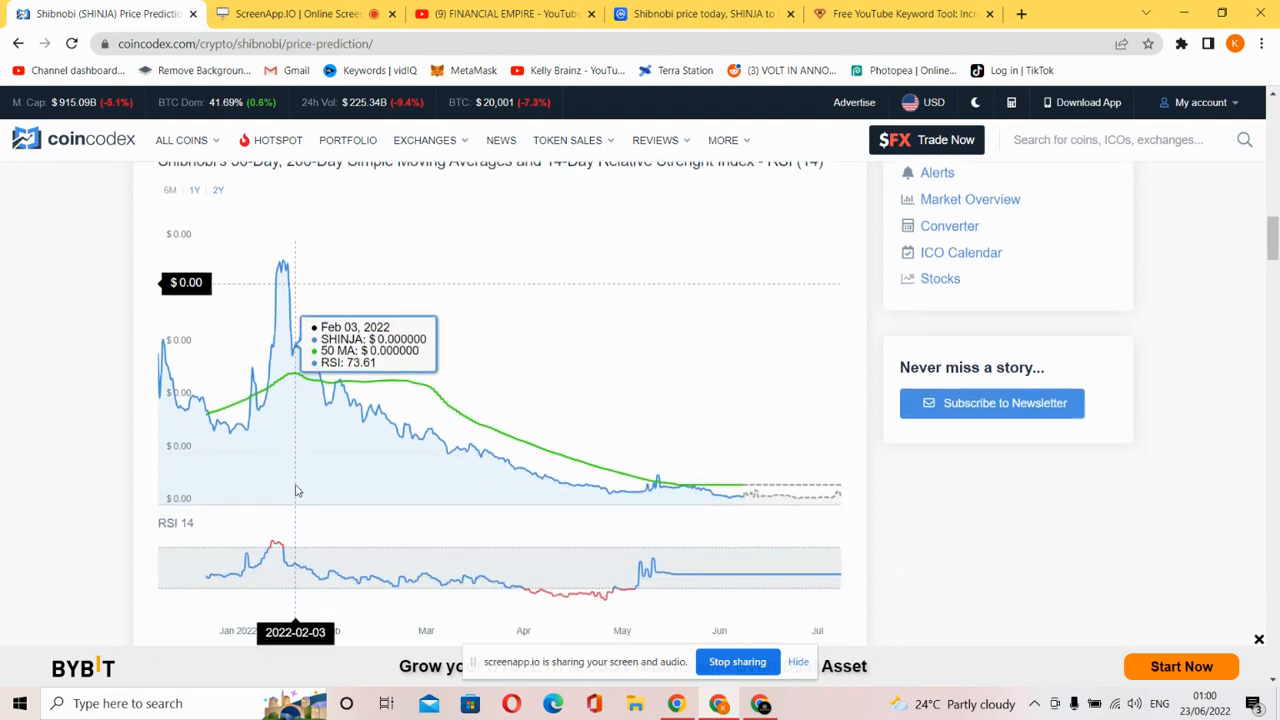
{"action": "scroll", "scroll_direction": "down", "scroll_amount": 3}
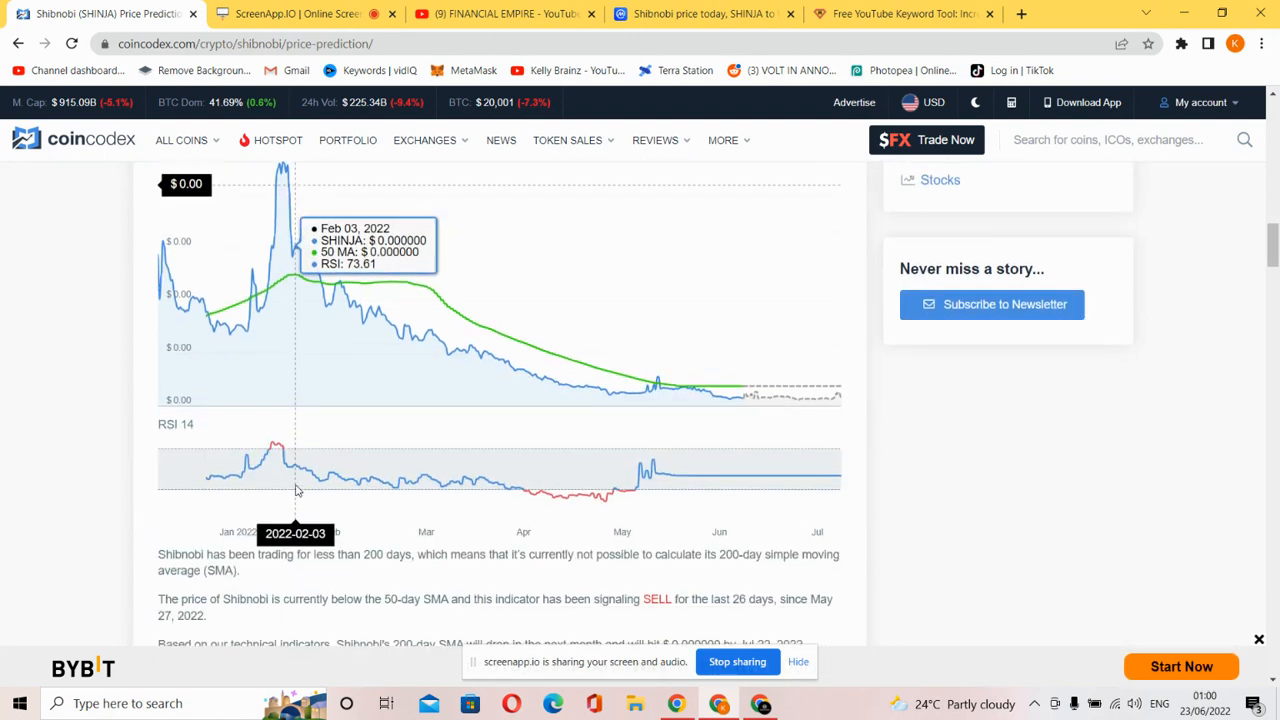
{"action": "scroll", "scroll_direction": "down", "scroll_amount": 3}
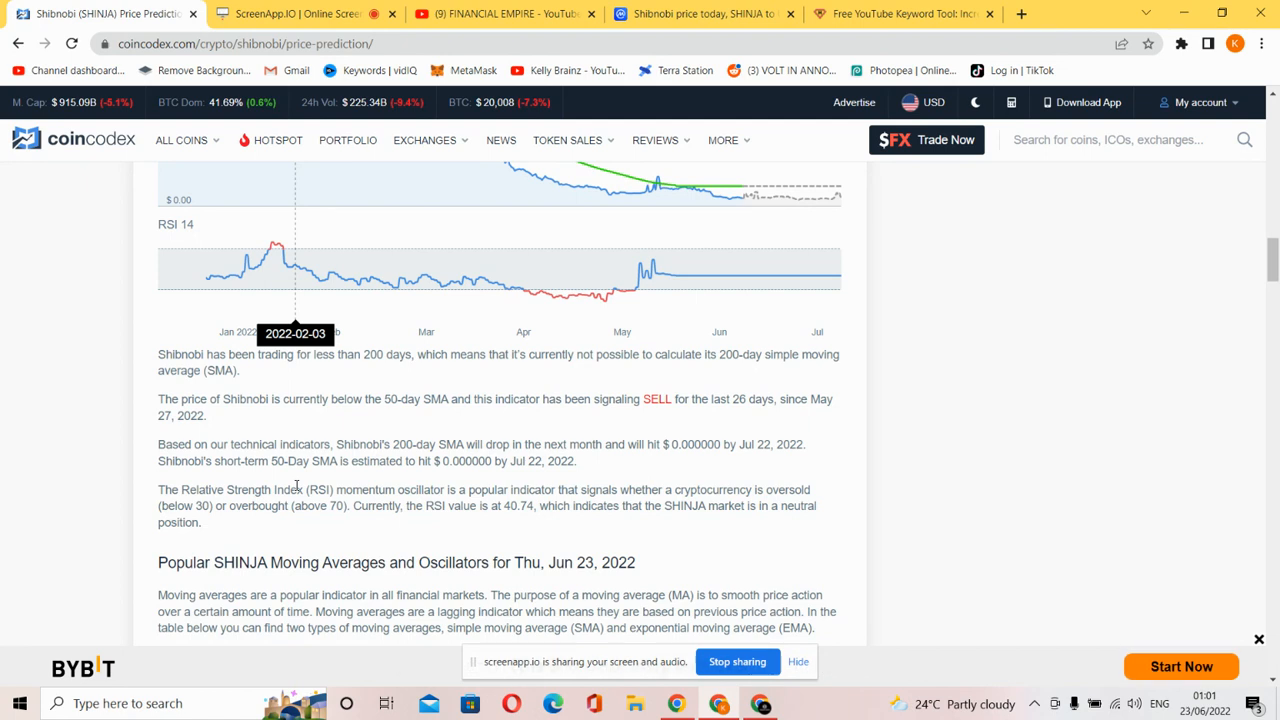
- Scroll past the moving-average and oscillator tables to key support/resistance levels and correlations
{"action": "scroll", "scroll_direction": "down", "scroll_amount": 3}
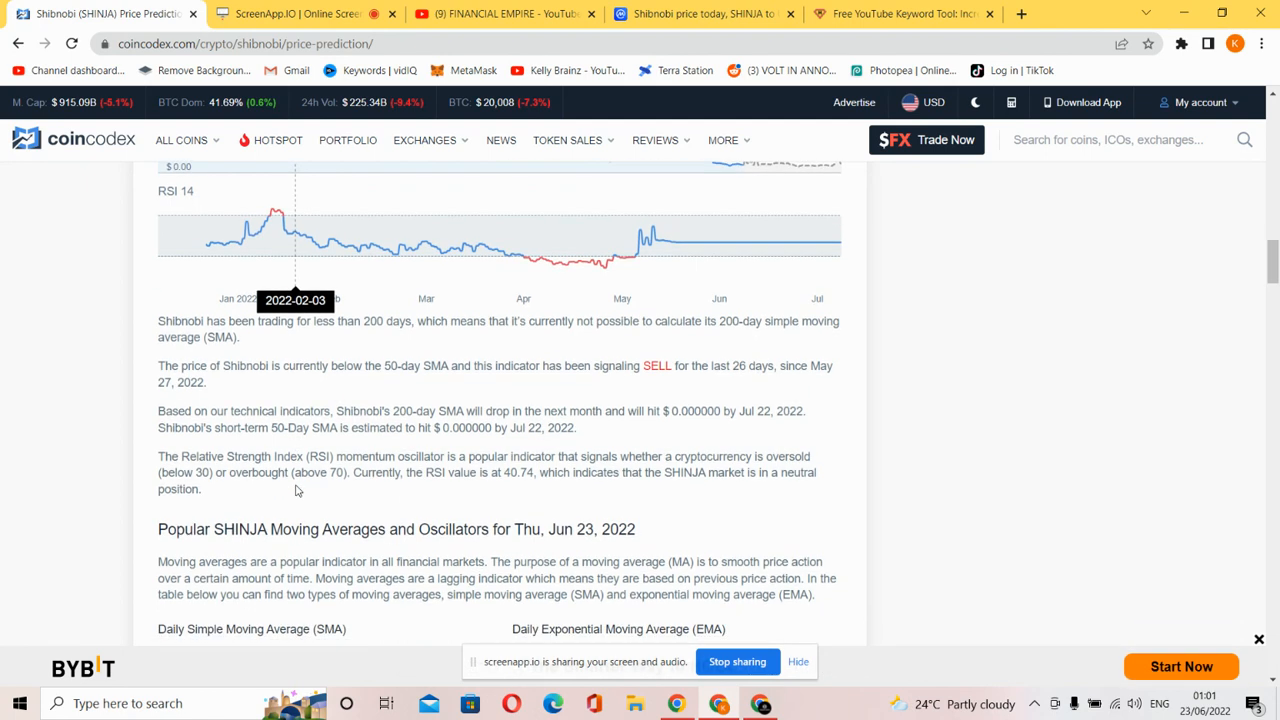
{"action": "scroll", "scroll_direction": "down", "scroll_amount": 3}
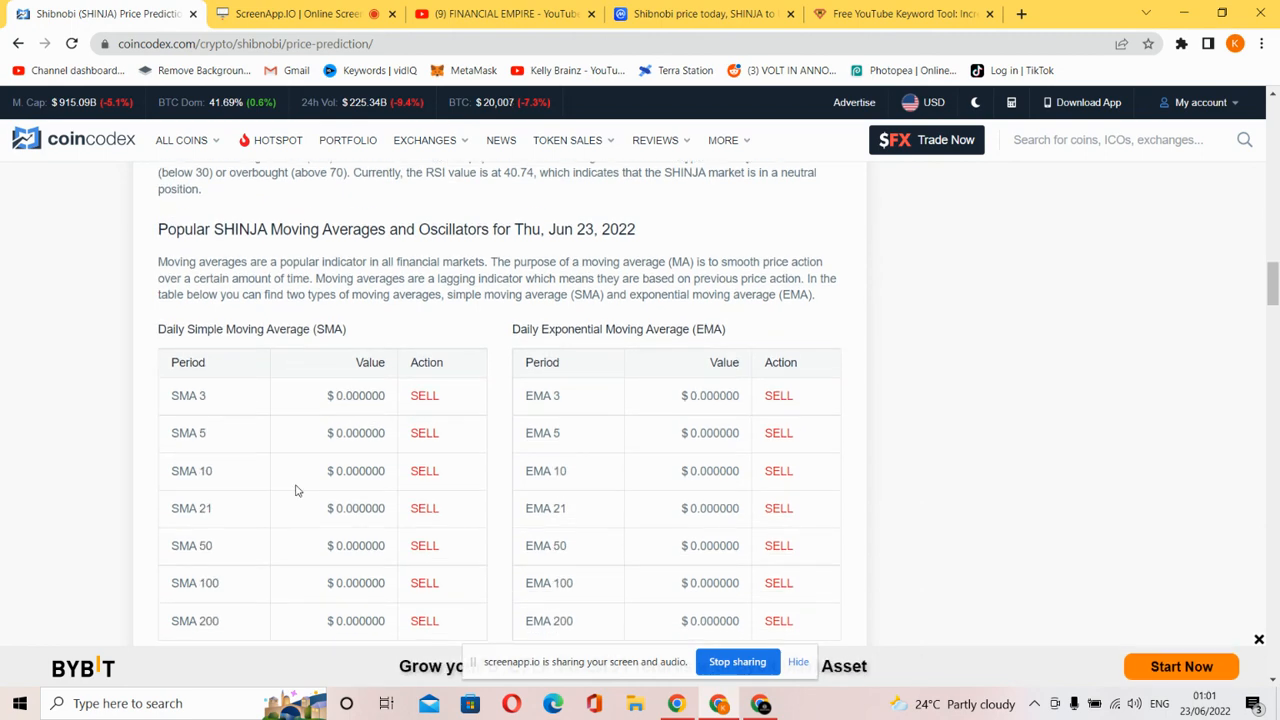
{"action": "scroll", "scroll_direction": "down", "scroll_amount": 3}
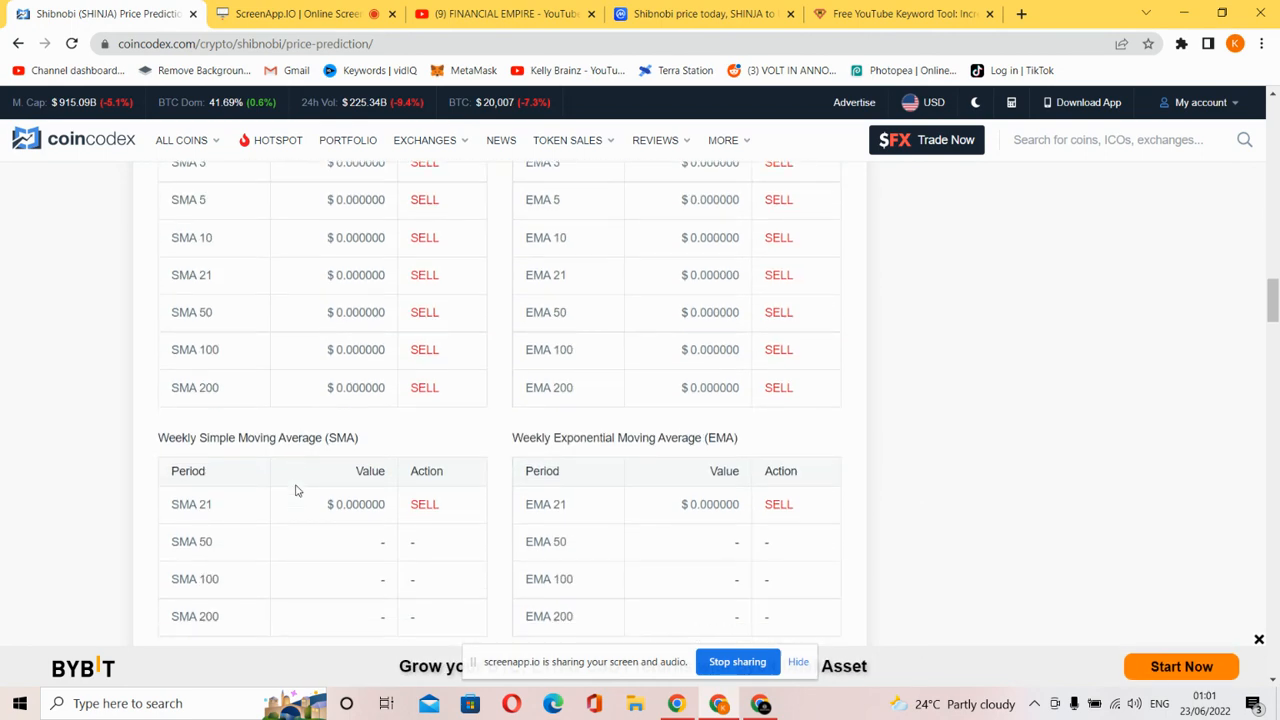
{"action": "scroll", "scroll_direction": "down", "scroll_amount": 3}
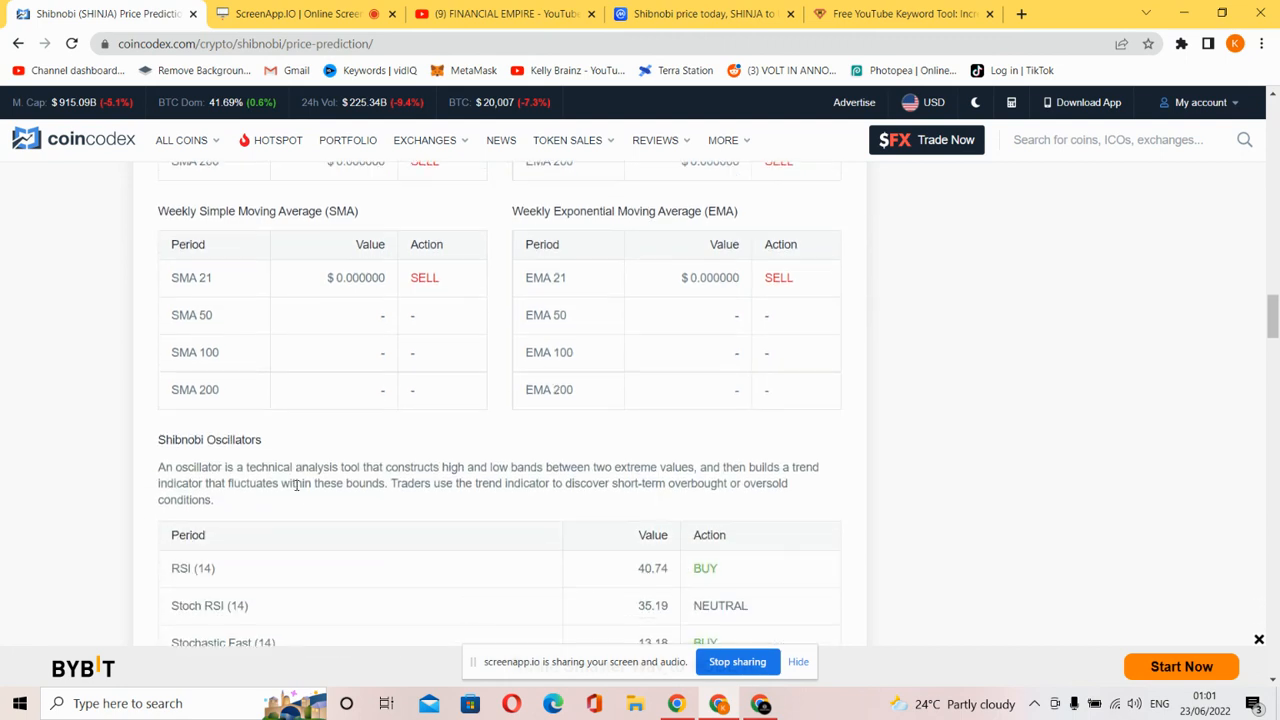
{"action": "scroll", "scroll_direction": "down", "scroll_amount": 3}
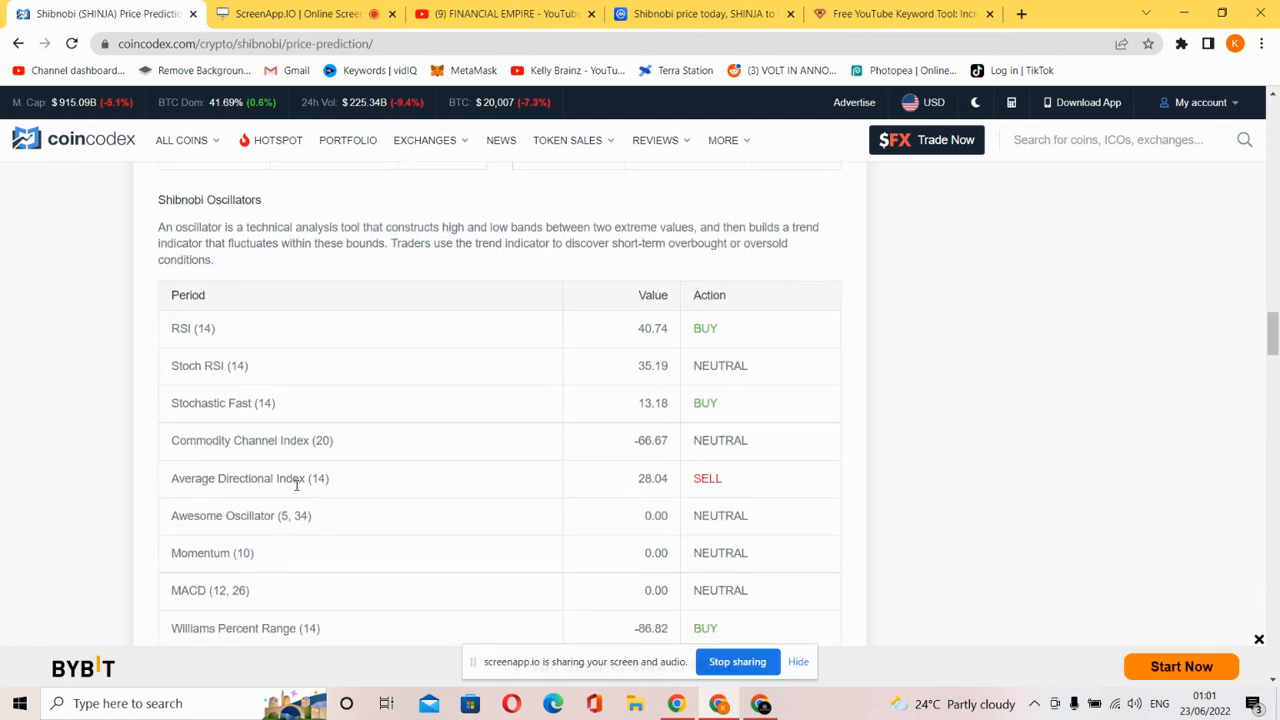
{"action": "scroll", "scroll_direction": "down", "scroll_amount": 3}
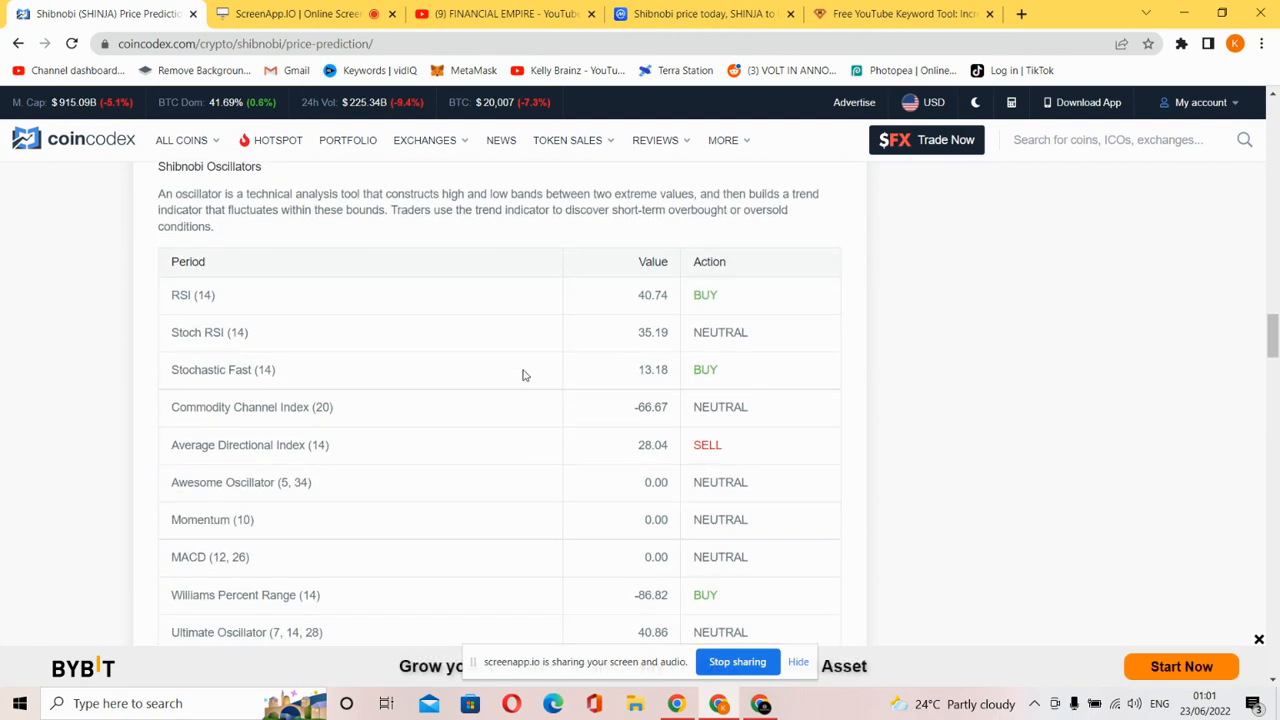
{"action": "mouse_move", "coordinate": [718, 505]}
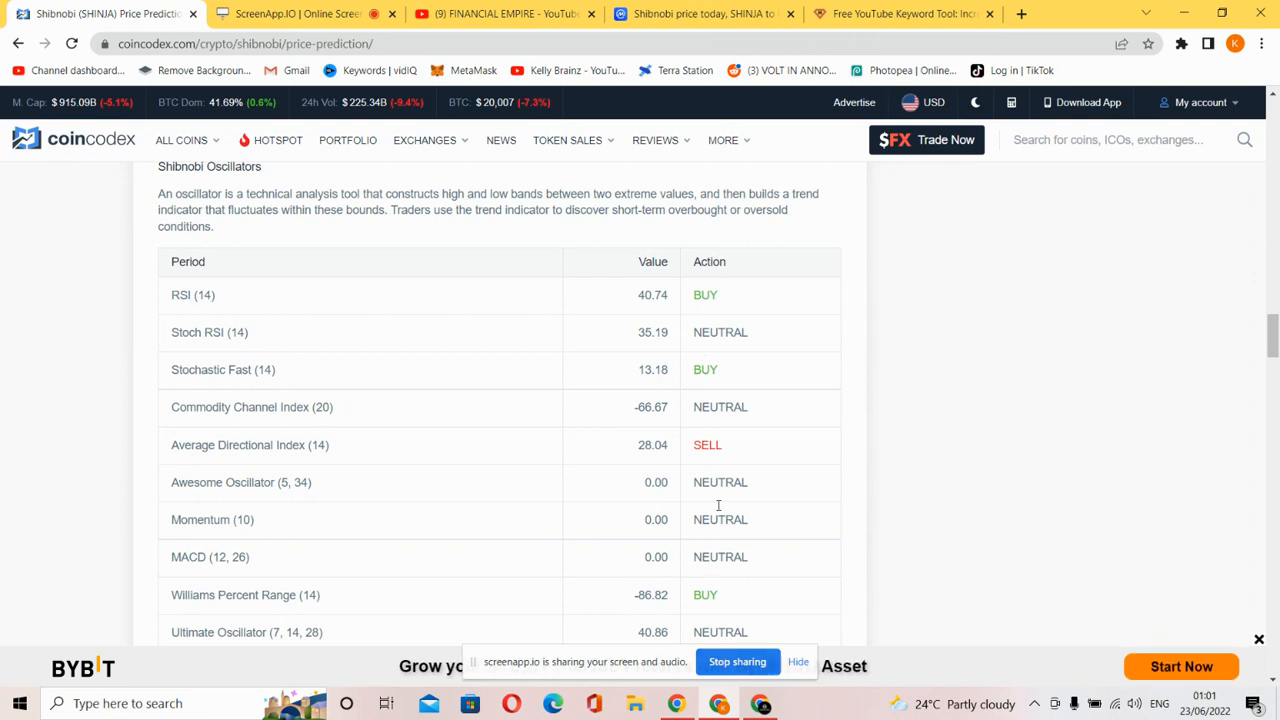
{"action": "mouse_move", "coordinate": [722, 481]}
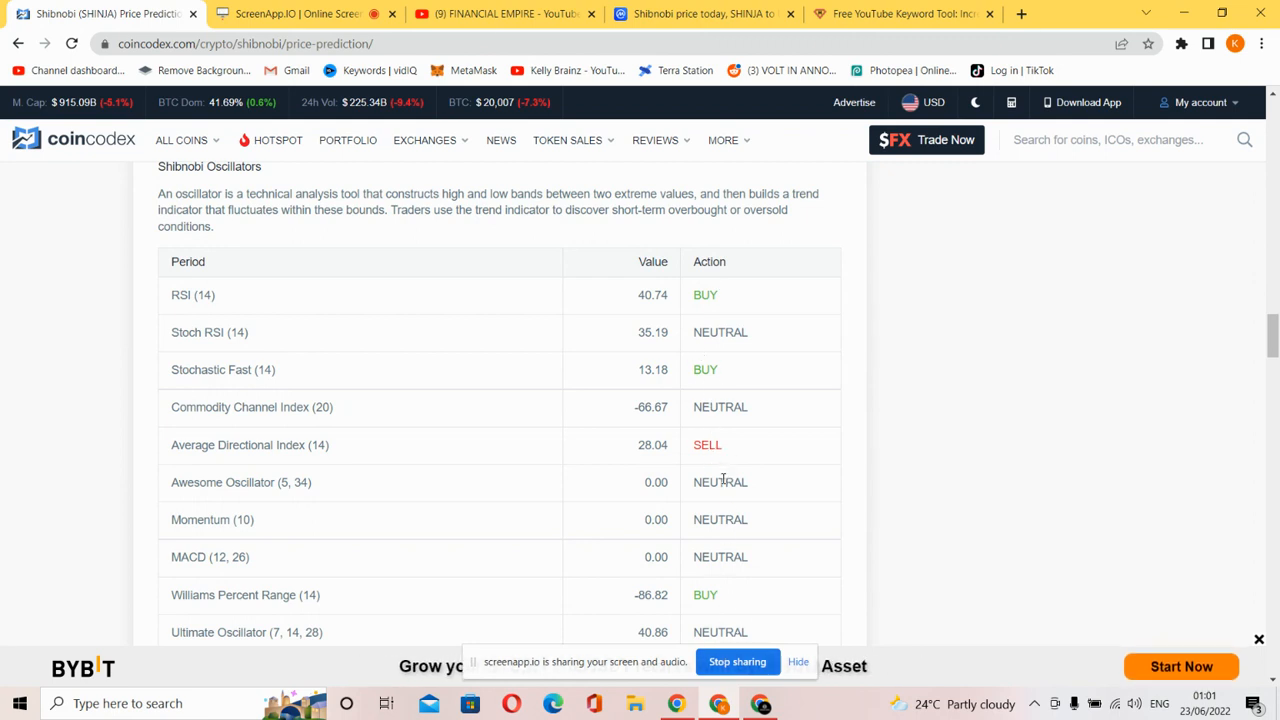
{"action": "scroll", "scroll_direction": "down", "scroll_amount": 3}
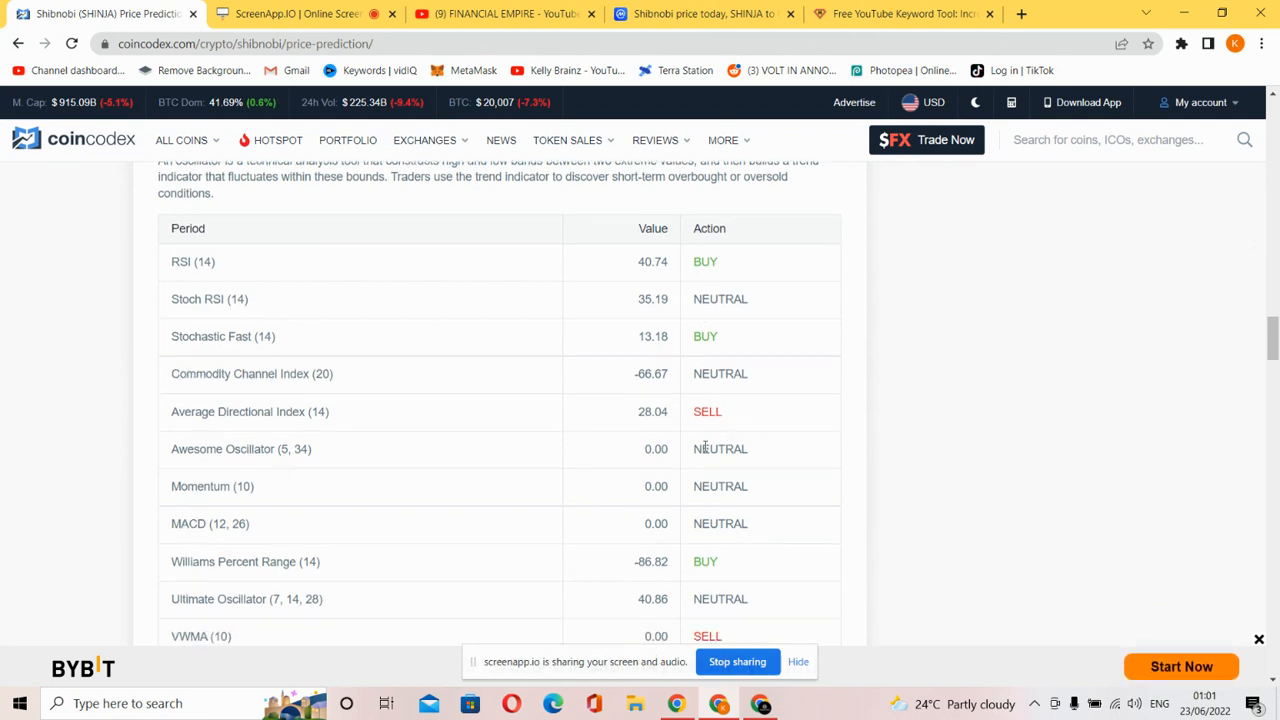
{"action": "scroll", "scroll_direction": "down", "scroll_amount": 3}
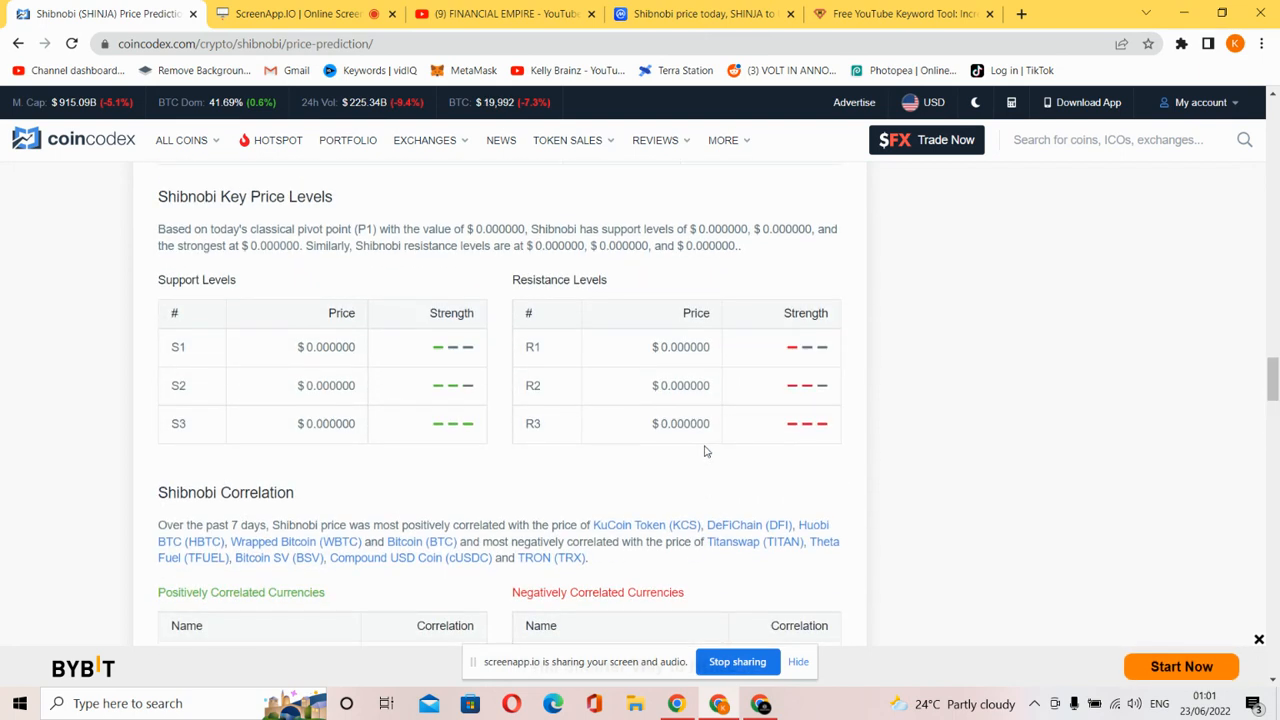
{"action": "mouse_move", "coordinate": [643, 450]}
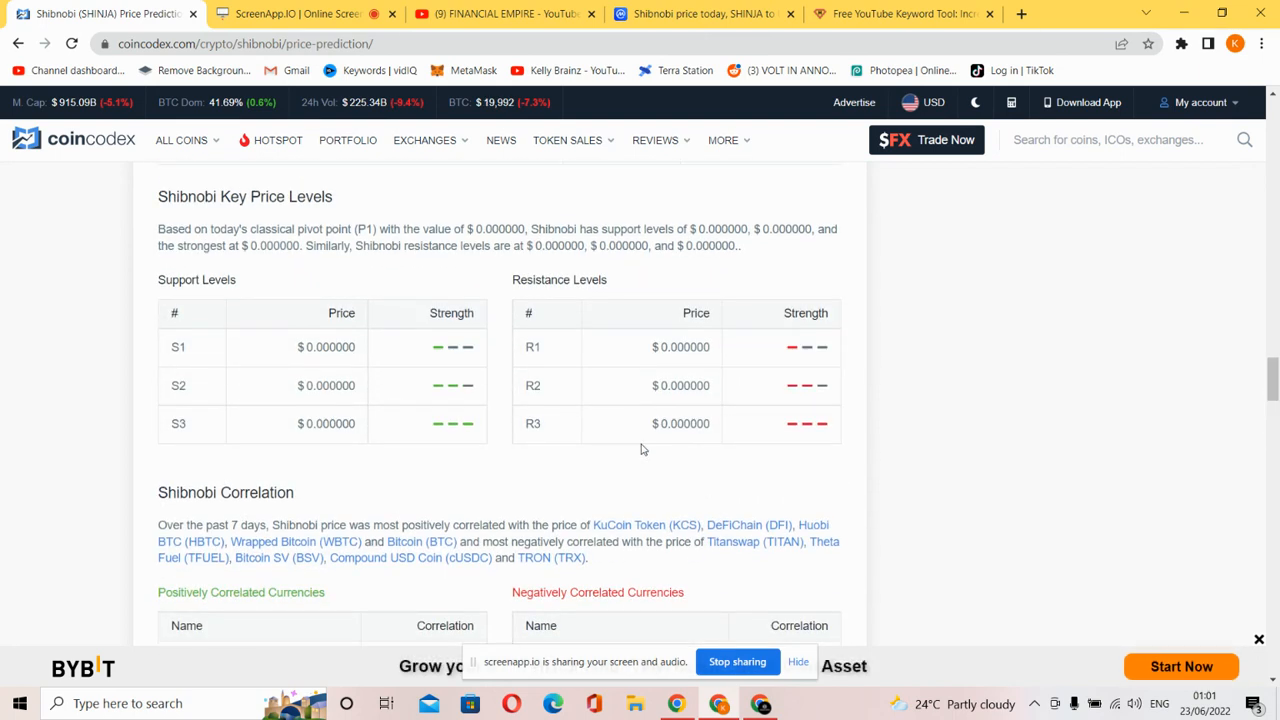
- Scroll past the correlated-currency tables to the June 24–30, 2022 daily price forecast table
{"action": "scroll", "scroll_direction": "down", "scroll_amount": 3}
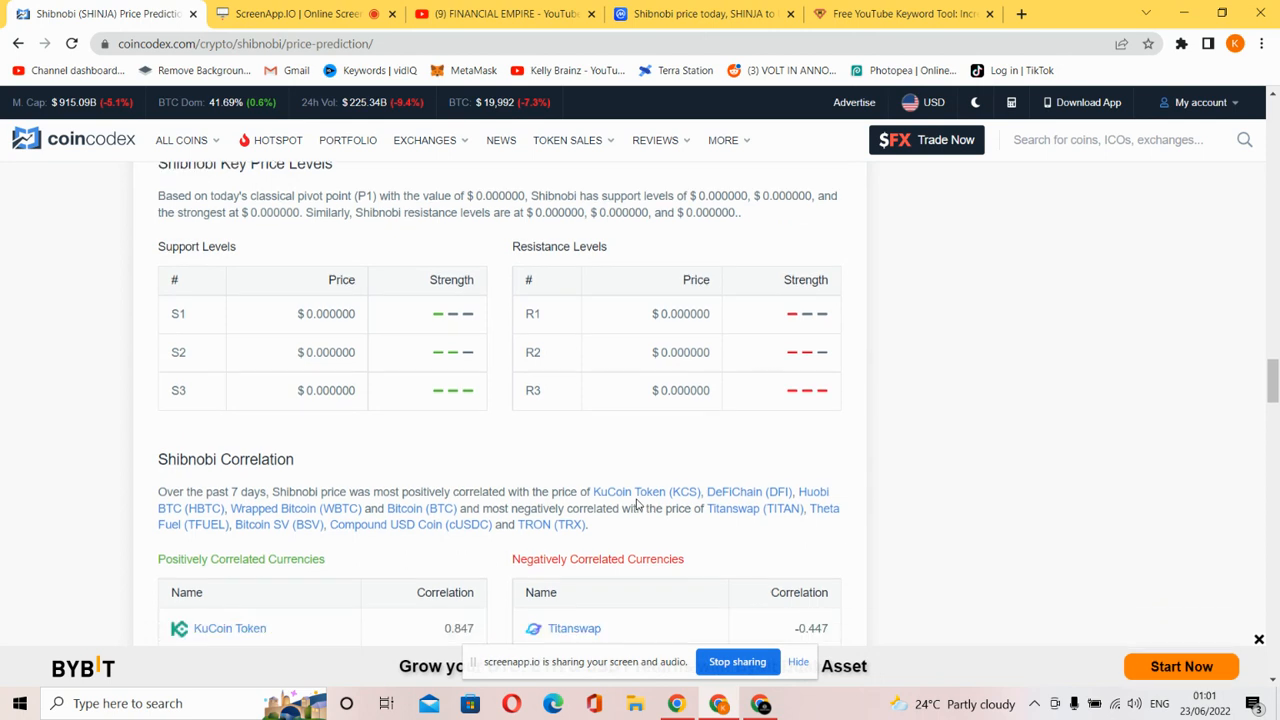
{"action": "scroll", "scroll_direction": "down", "scroll_amount": 3}
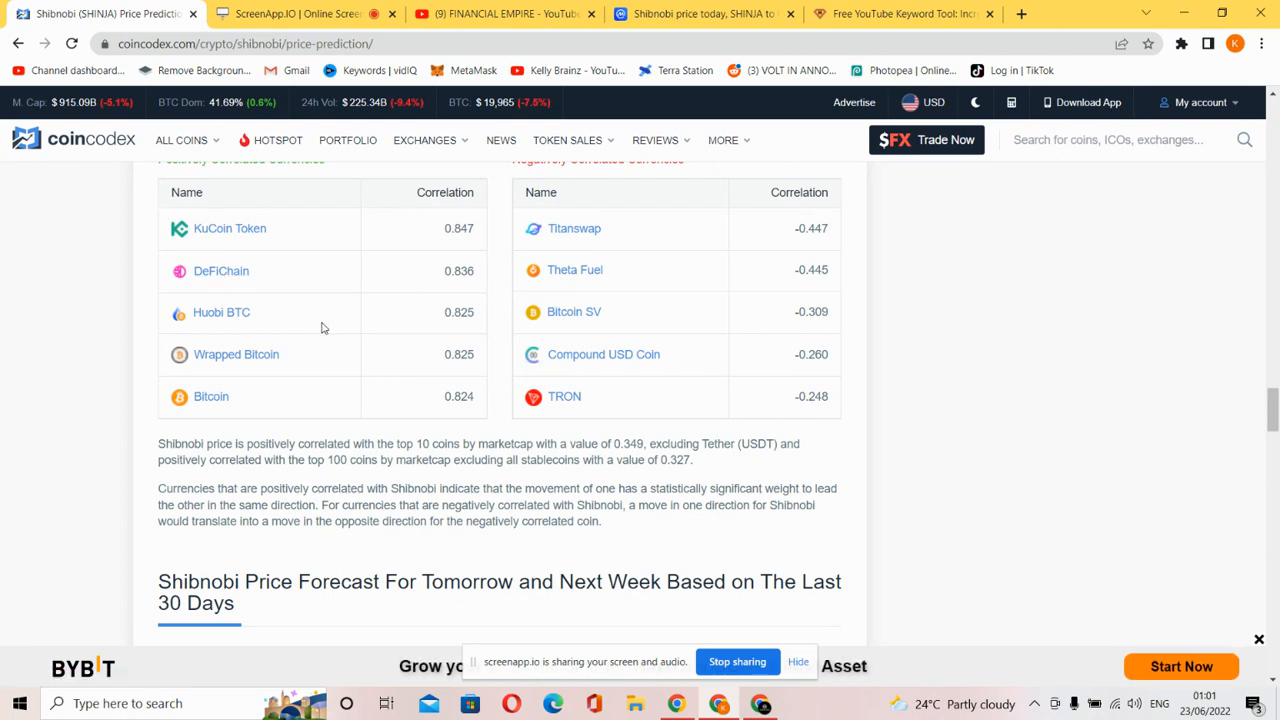
{"action": "scroll", "scroll_direction": "down", "scroll_amount": 3}
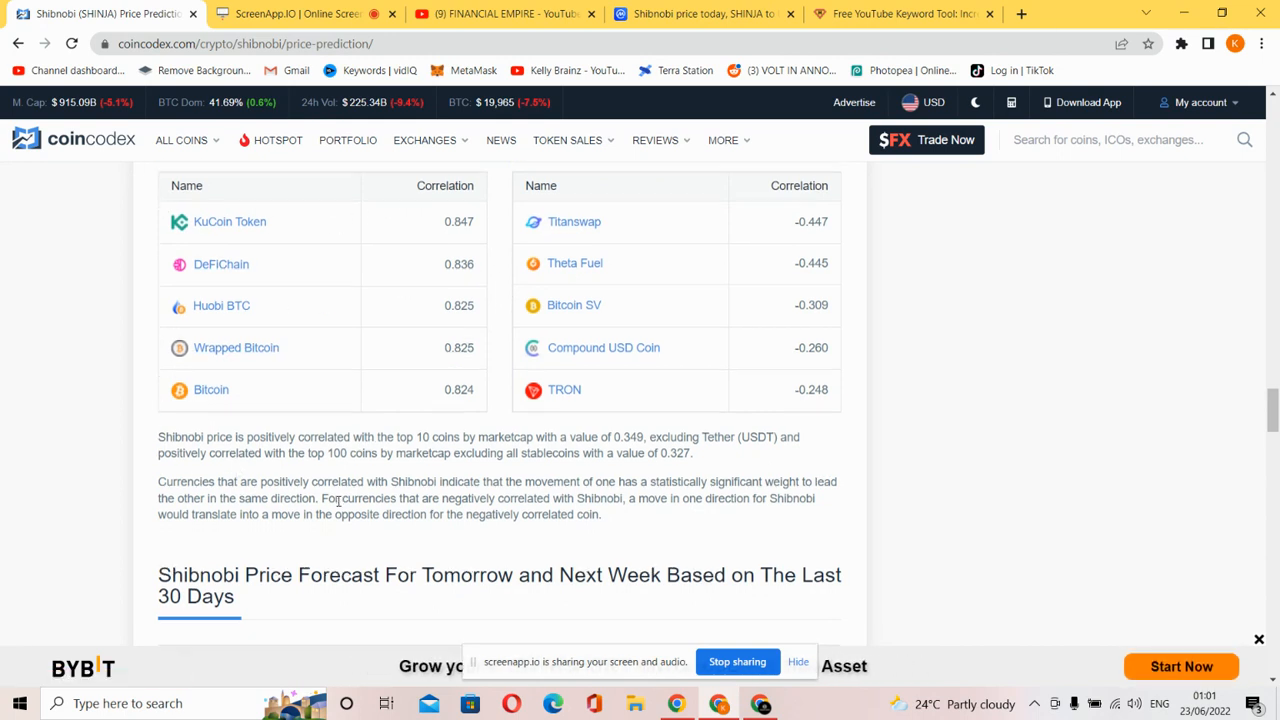
{"action": "scroll", "scroll_direction": "down", "scroll_amount": 3}
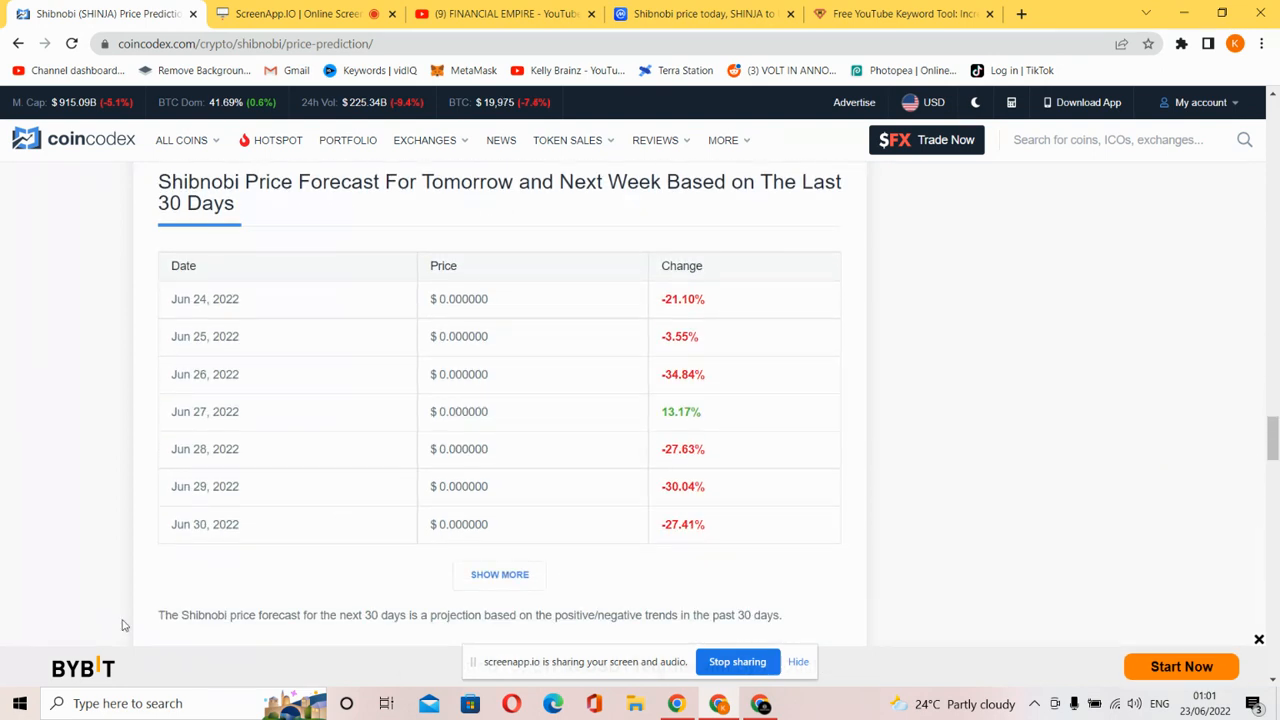
{"action": "scroll", "scroll_direction": "down", "scroll_amount": 3}
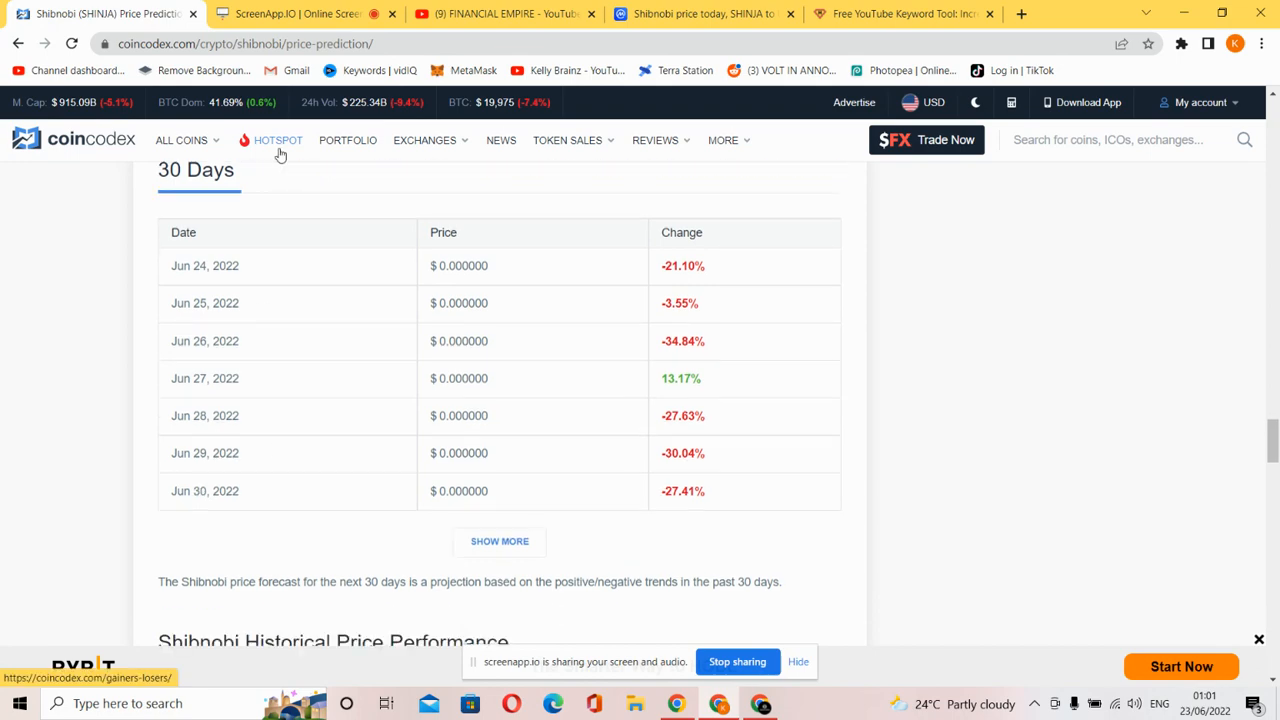
{"action": "left_click", "coordinate": [700, 13]}
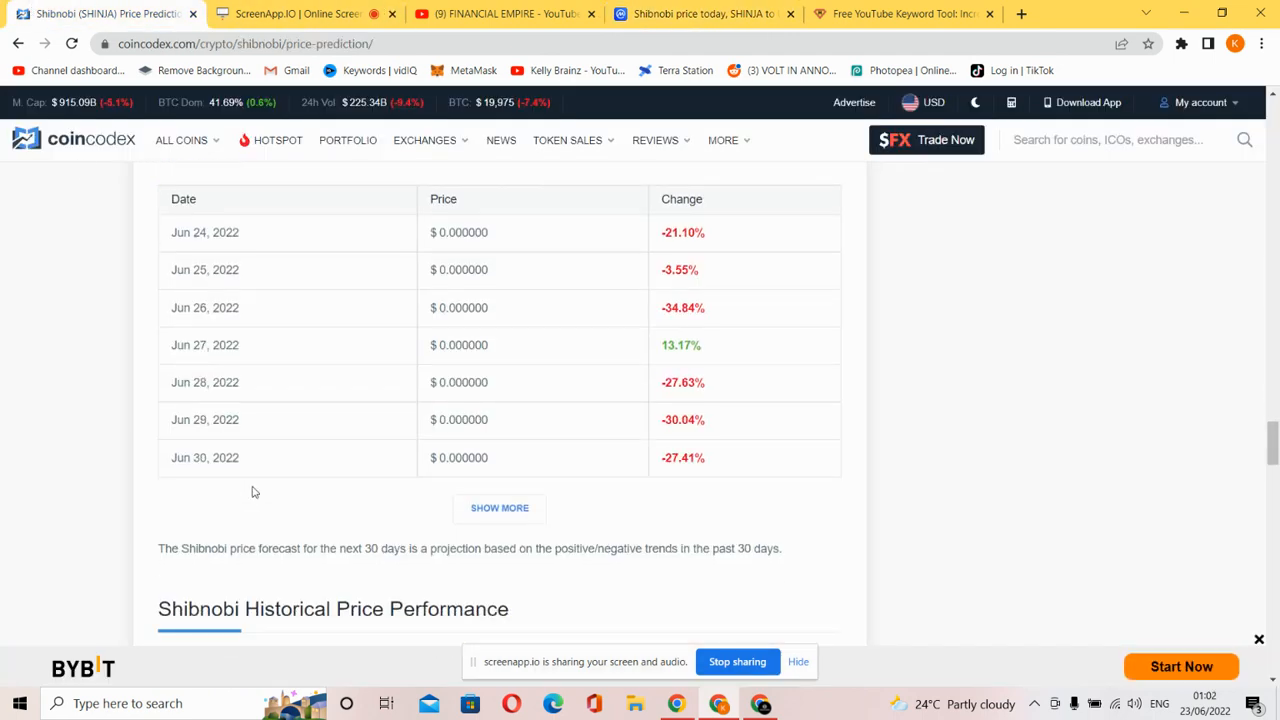
- Scroll through Shibnobi's price history and FAQ, then go to FINANCIAL EMPIRE's YouTube videos
{"action": "scroll", "scroll_direction": "down", "scroll_amount": 3}
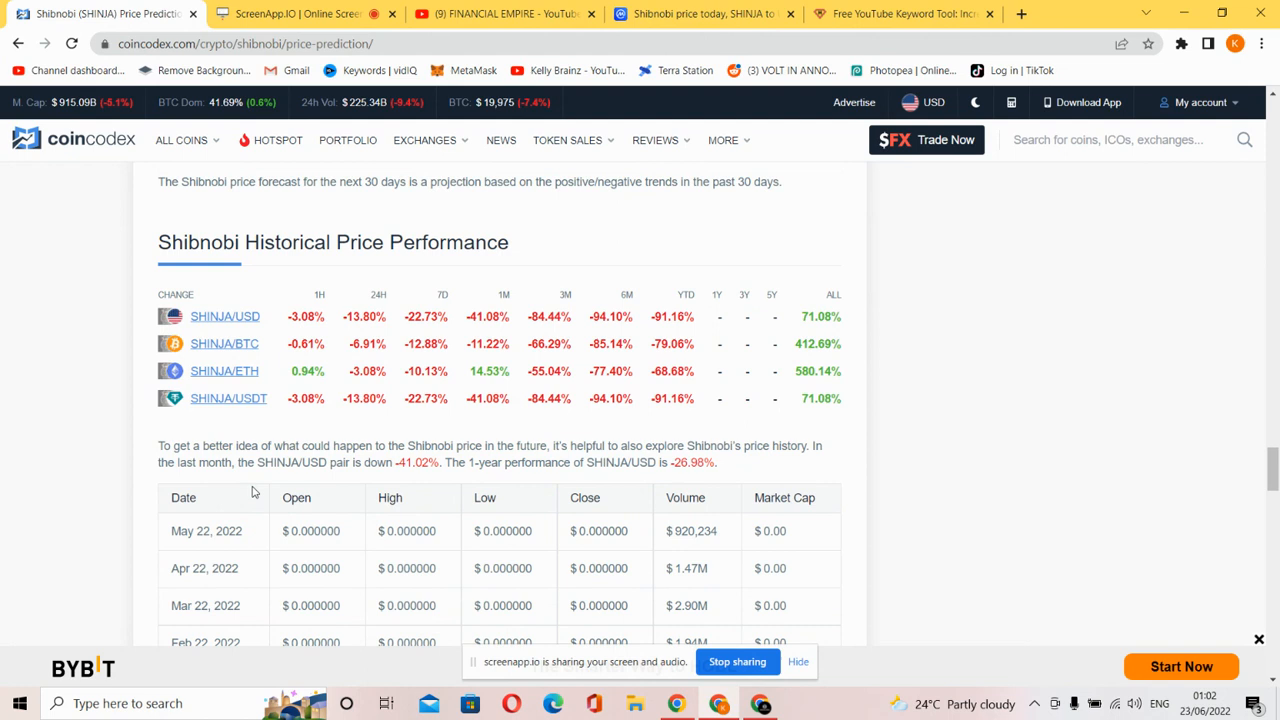
{"action": "scroll", "scroll_direction": "down", "scroll_amount": 3}
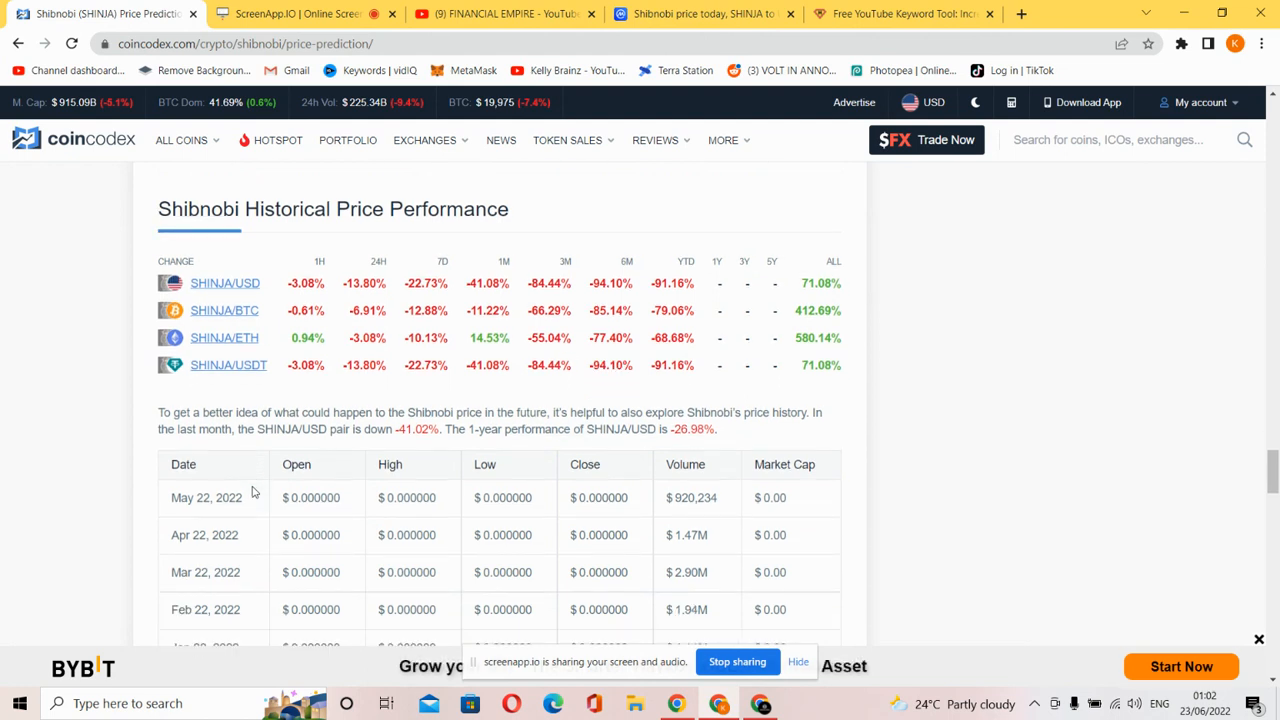
{"action": "scroll", "scroll_direction": "down", "scroll_amount": 3}
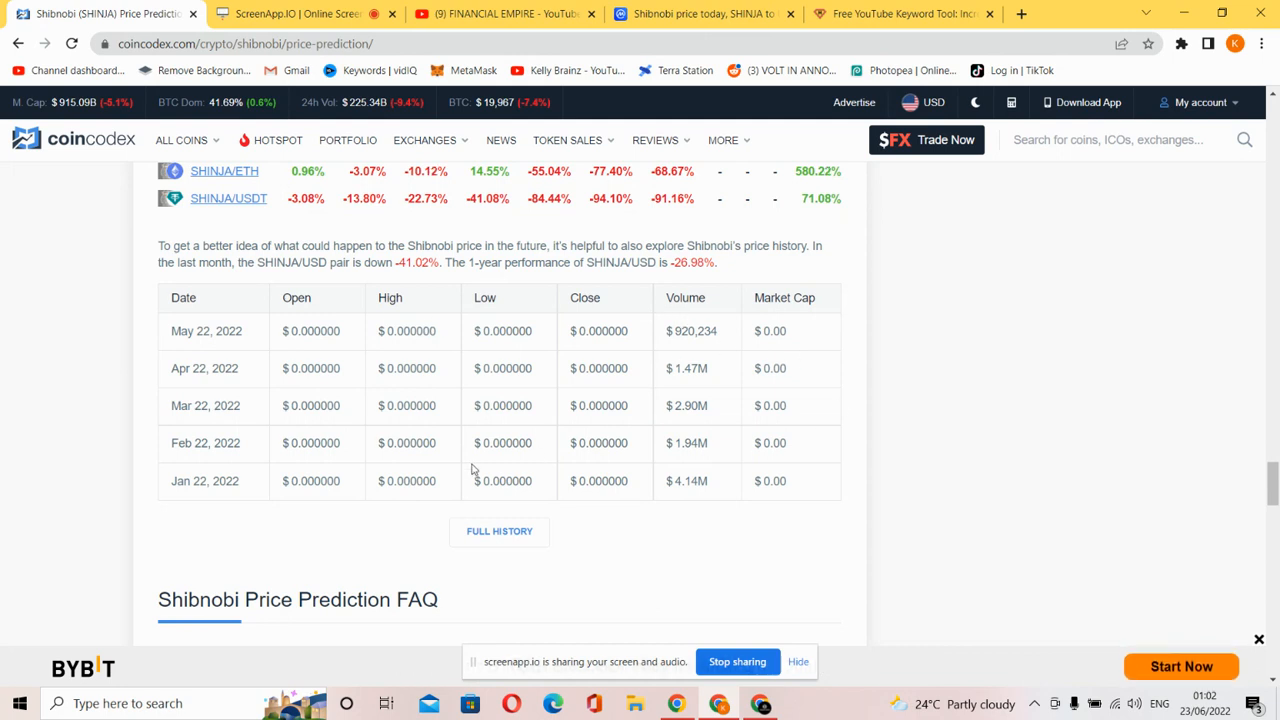
{"action": "mouse_move", "coordinate": [505, 425]}
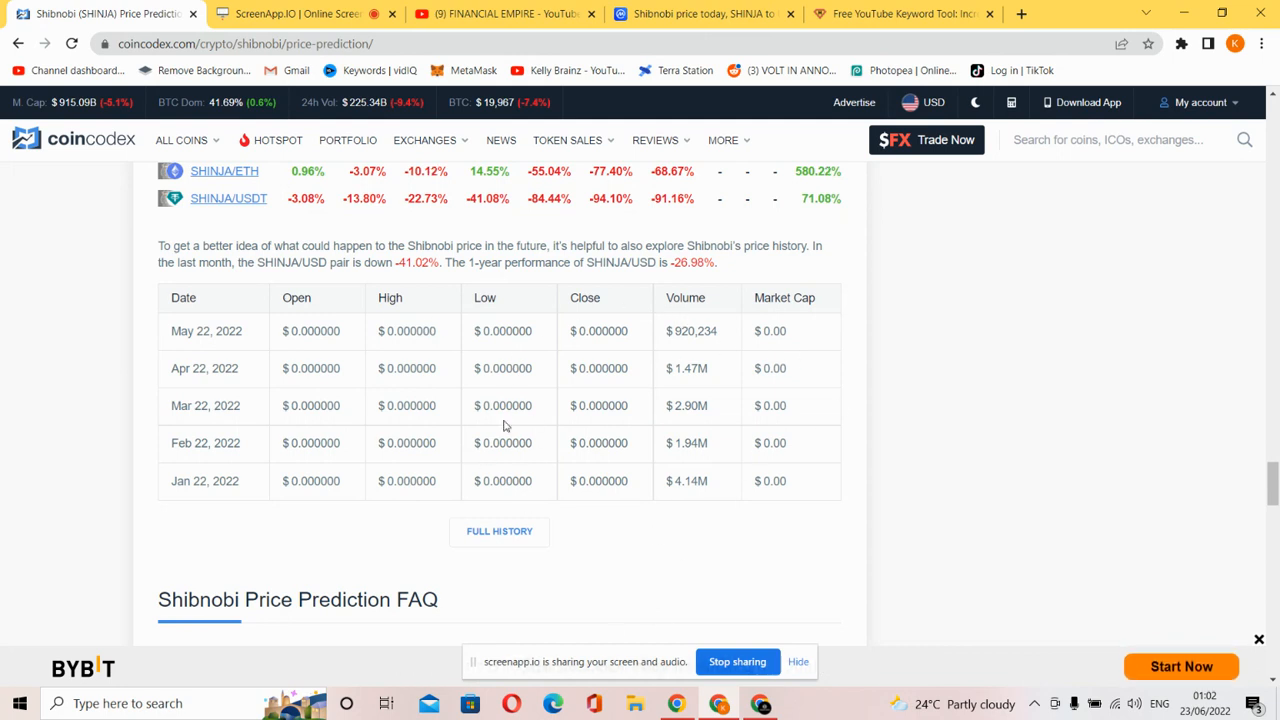
{"action": "scroll", "scroll_direction": "down", "scroll_amount": 3}
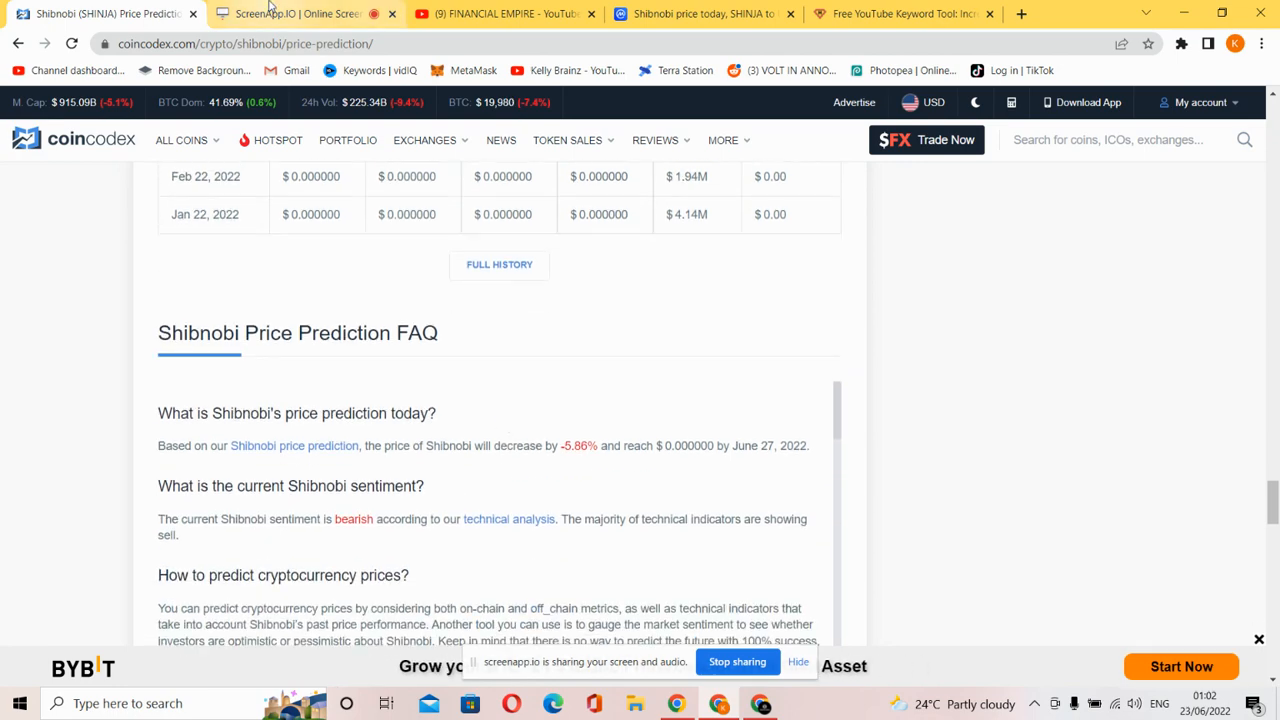
{"action": "left_click", "coordinate": [505, 13]}
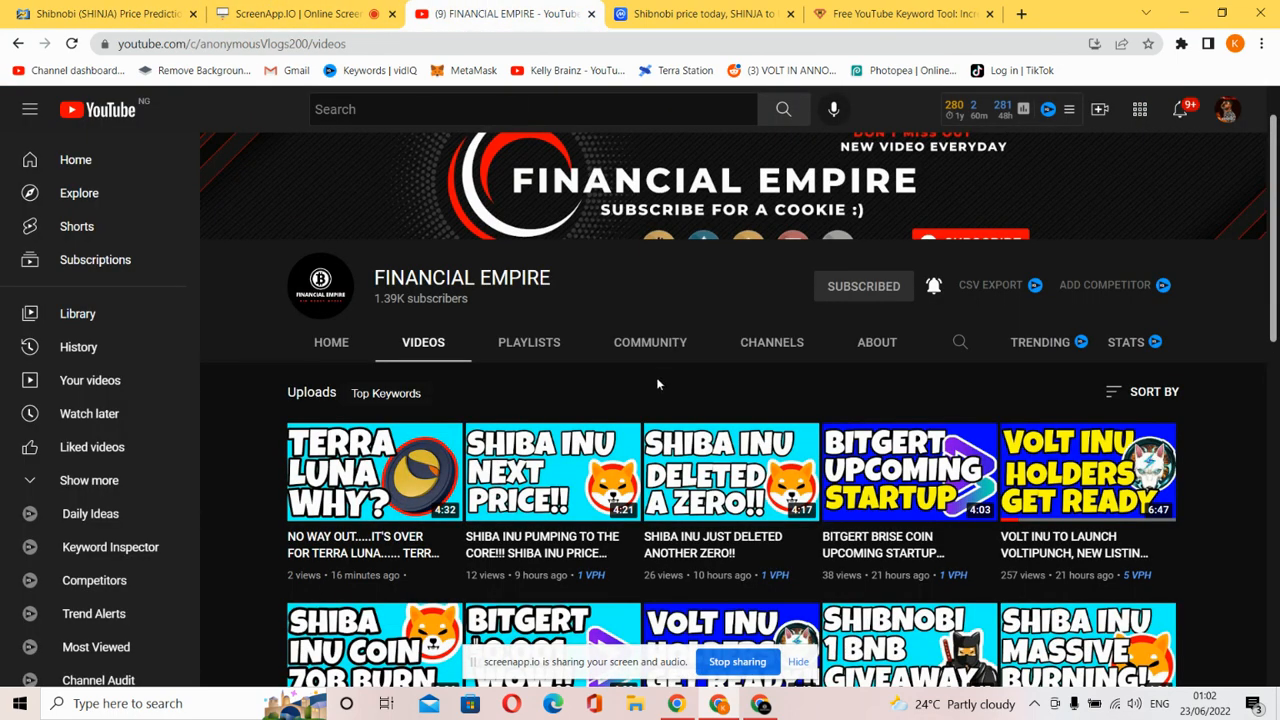